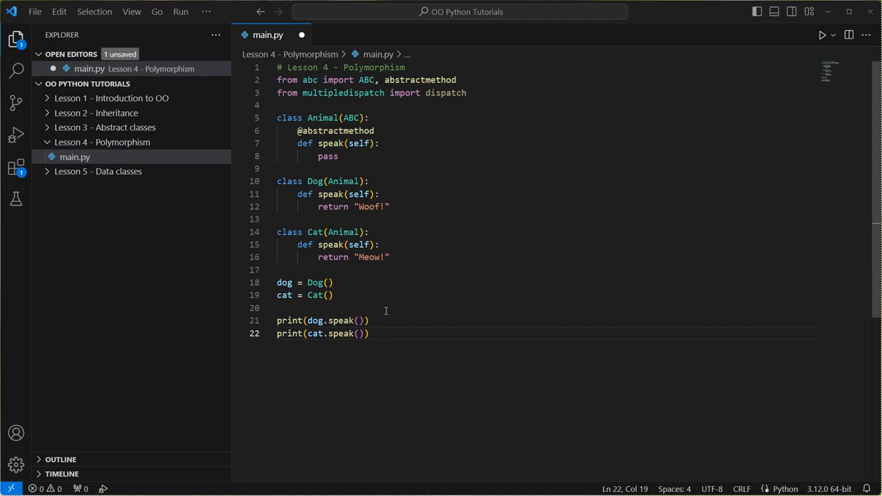
mouse_move(398, 355)
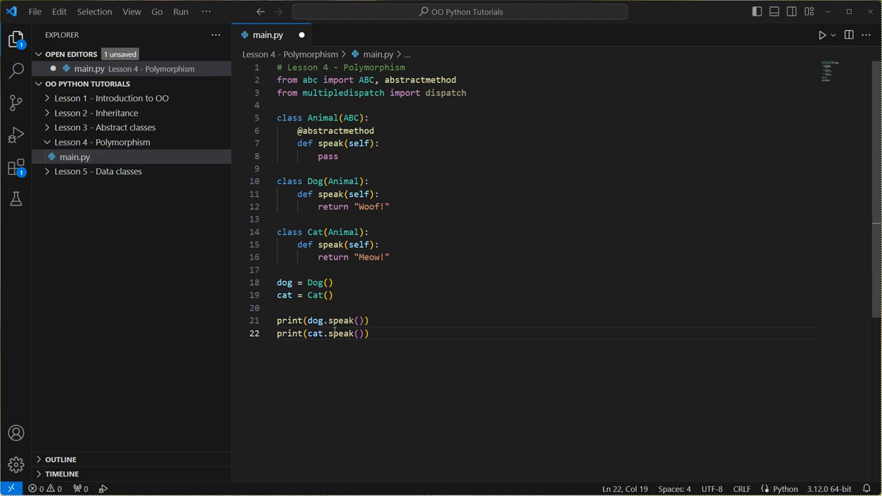
mouse_move(347, 319)
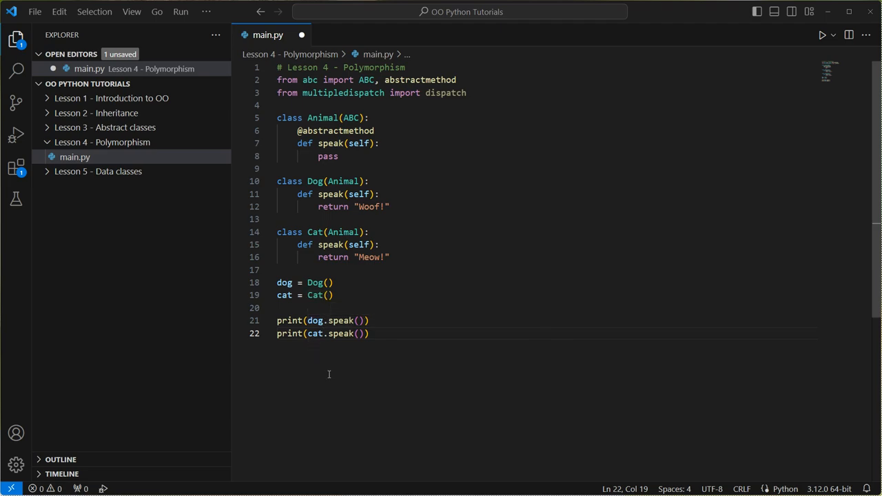
mouse_move(325, 342)
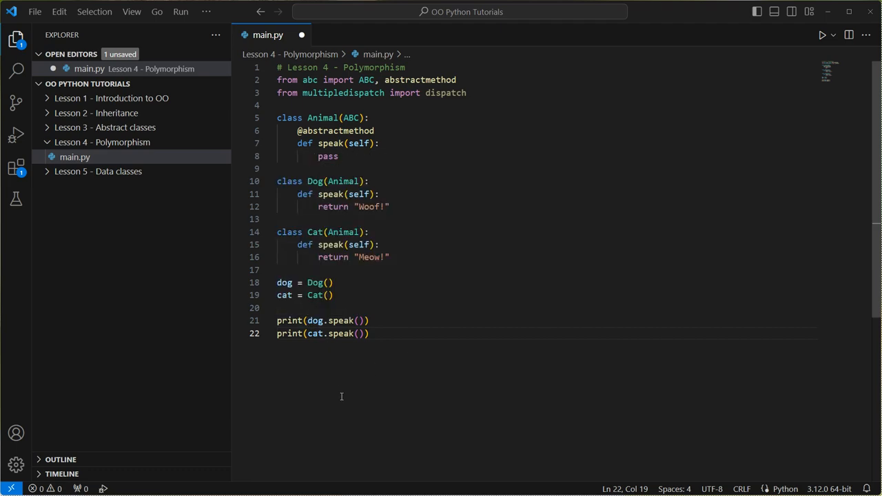
mouse_move(334, 372)
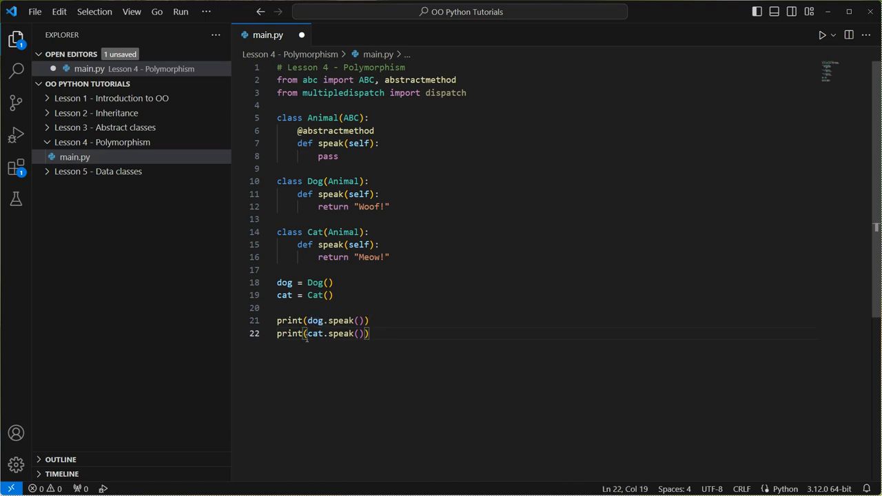
Run main.py, confirm the terminal prints Woof! and Meow!, and hide the output panel
double_click(313, 333)
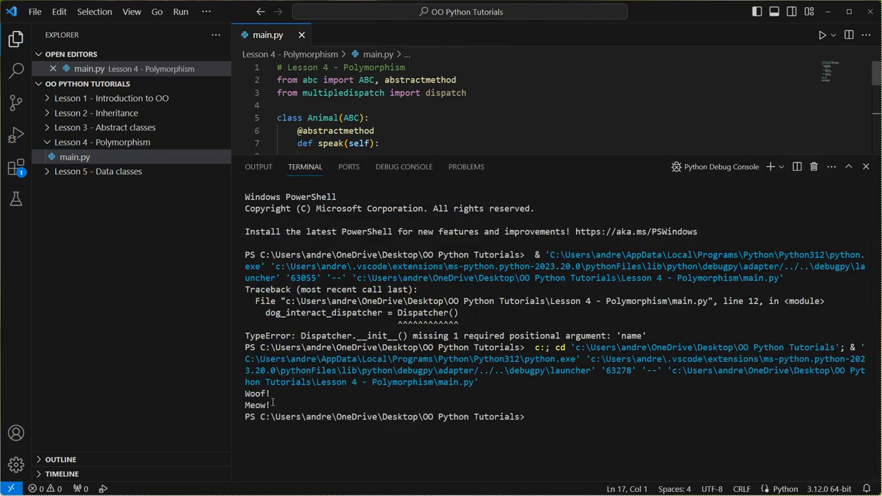
click(846, 165)
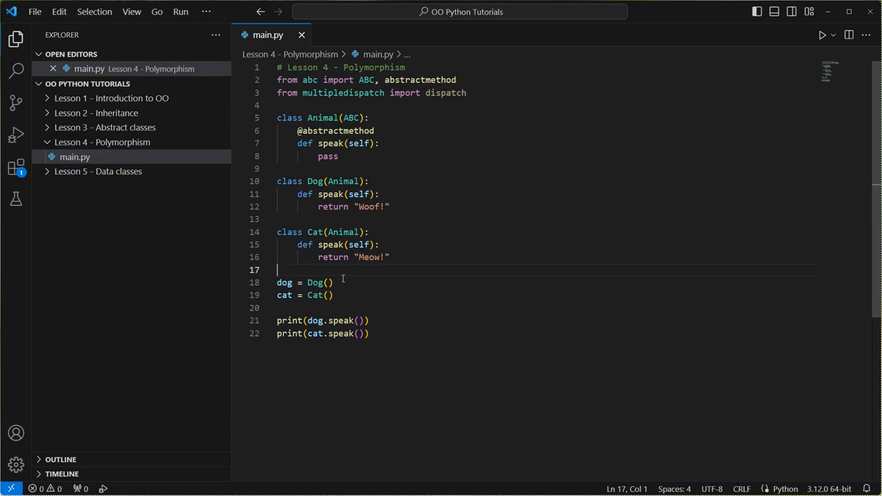
mouse_move(634, 399)
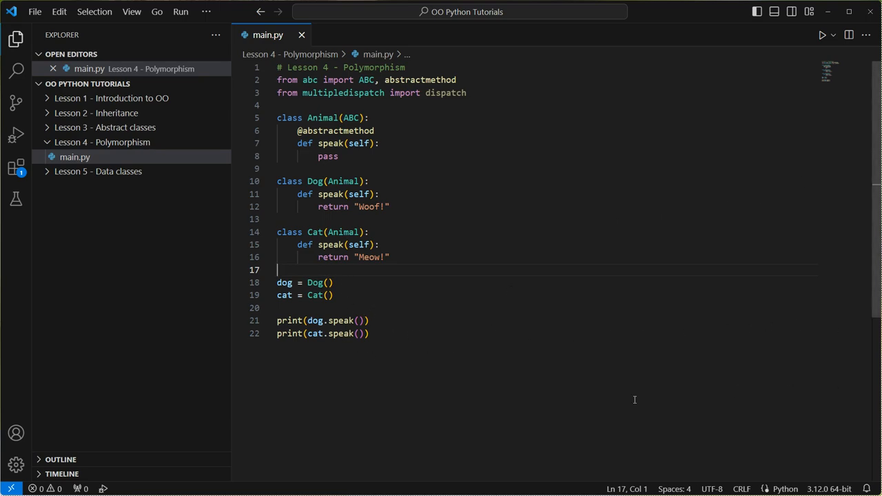
mouse_move(399, 312)
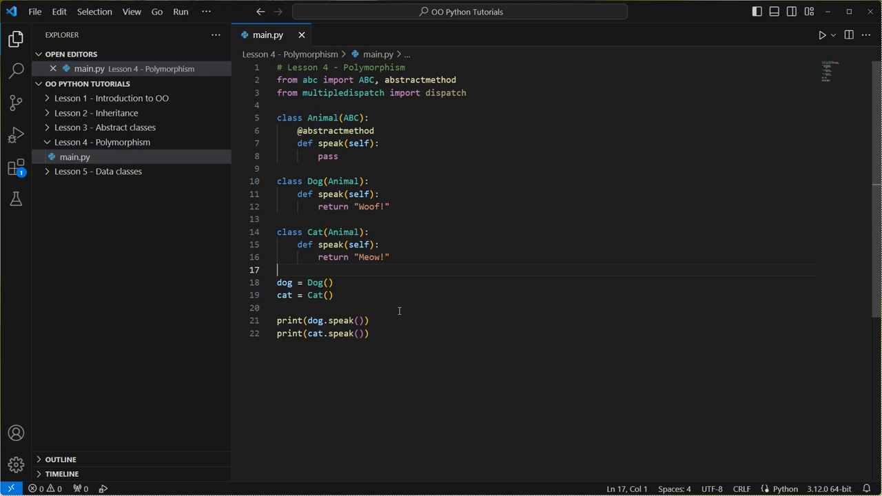
mouse_move(361, 290)
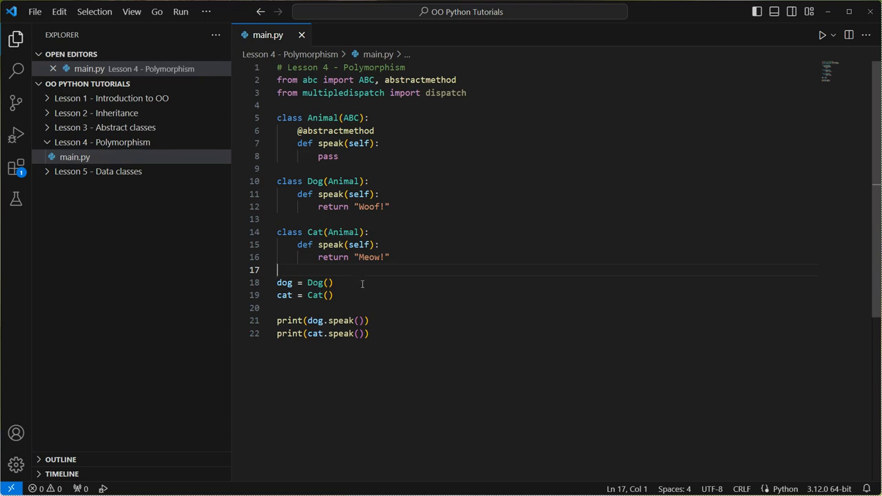
mouse_move(405, 232)
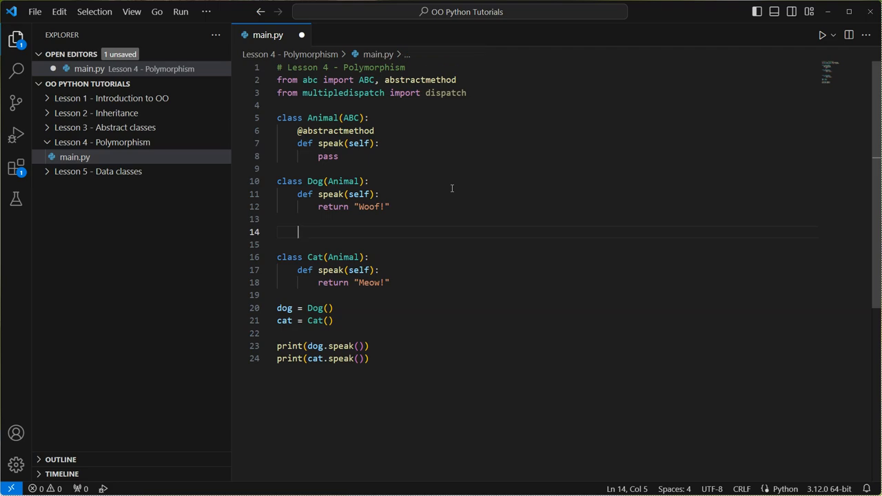
text(@)
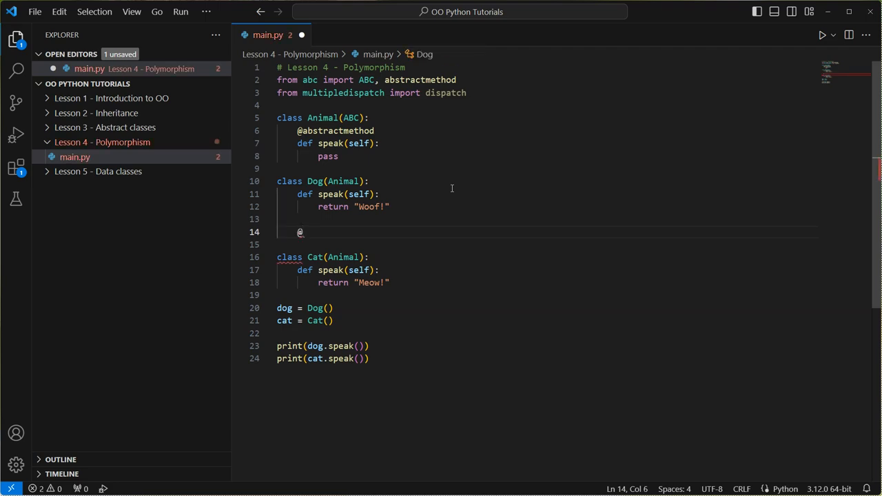
text(dis)
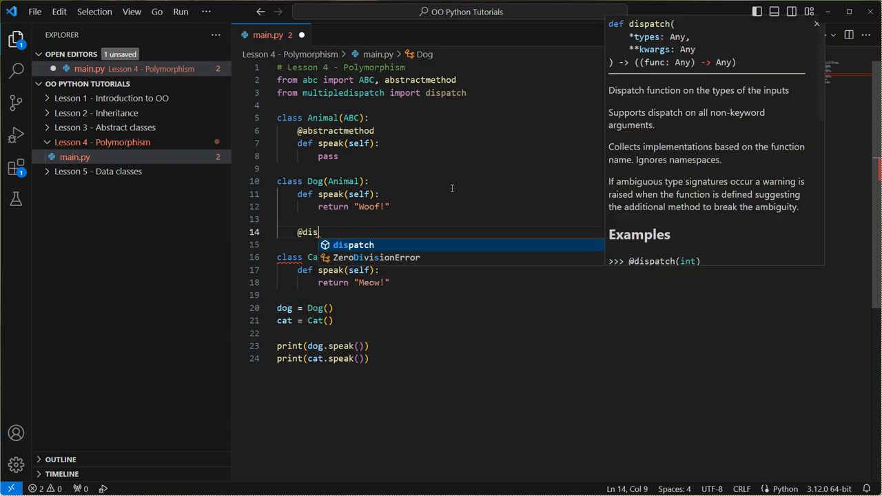
text(patch)
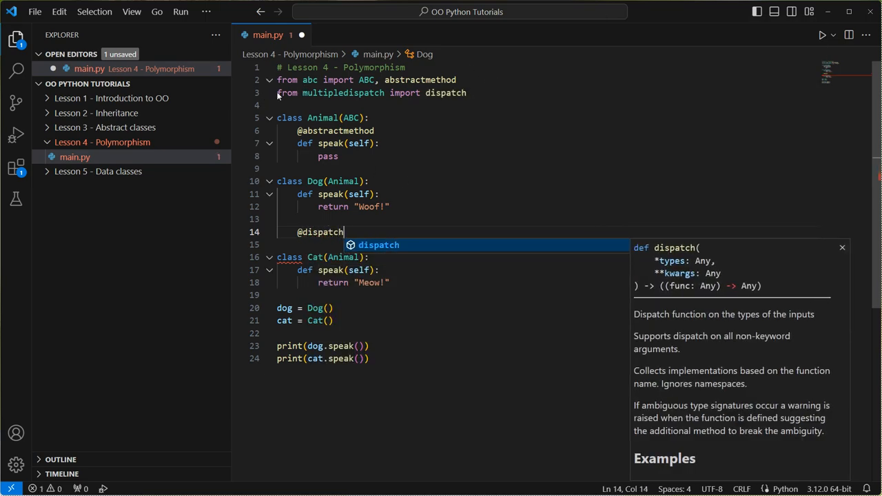
mouse_move(408, 289)
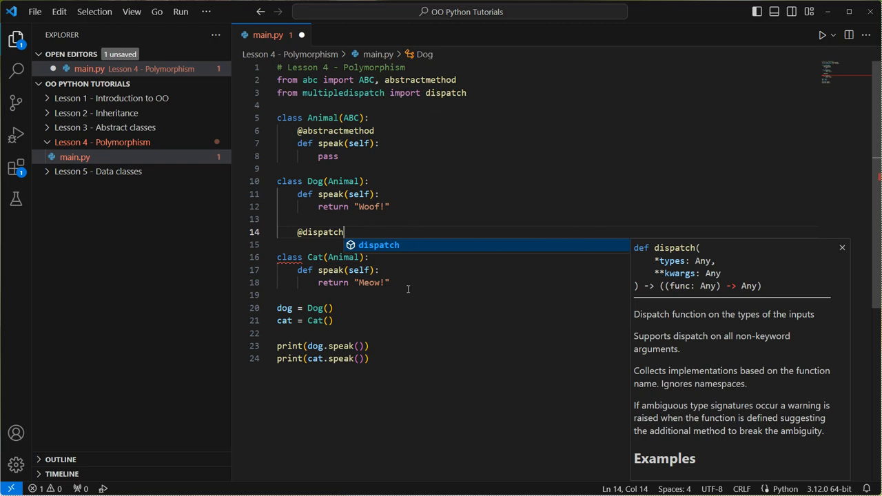
key(Escape)
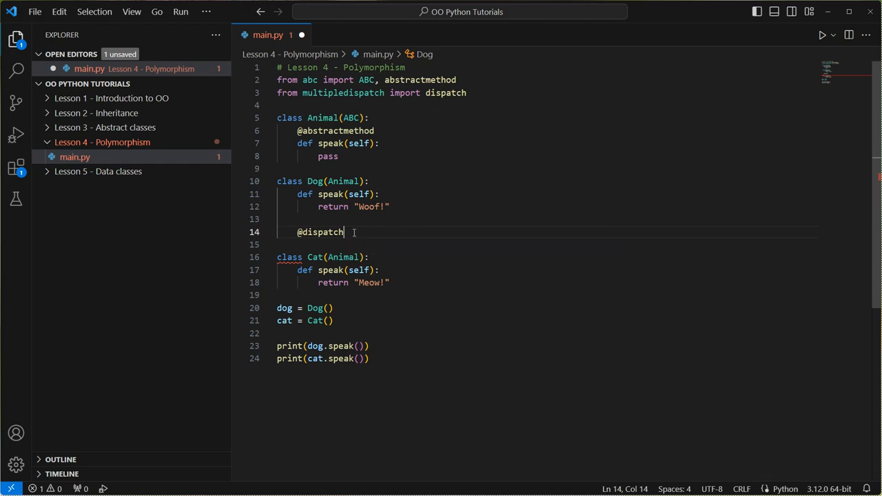
text(def())
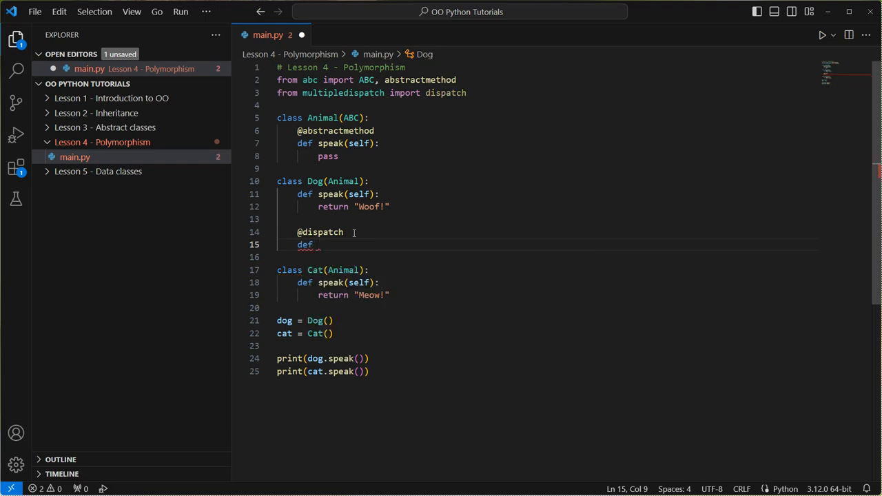
text(action())
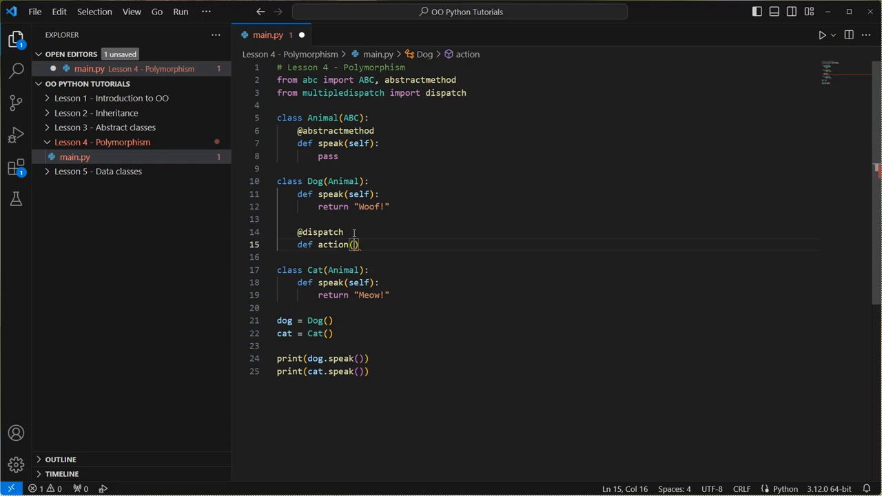
text(str)
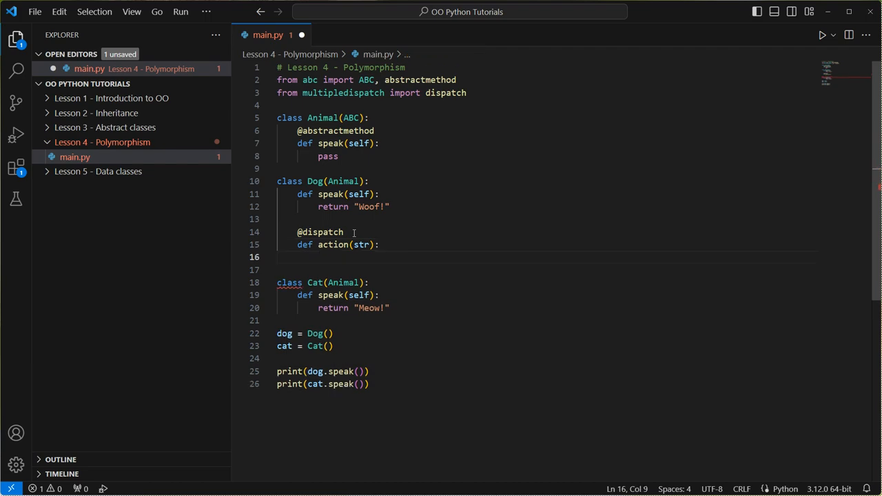
Give action the parameters self, behaviour and begin an f-string return statement
text(return "")
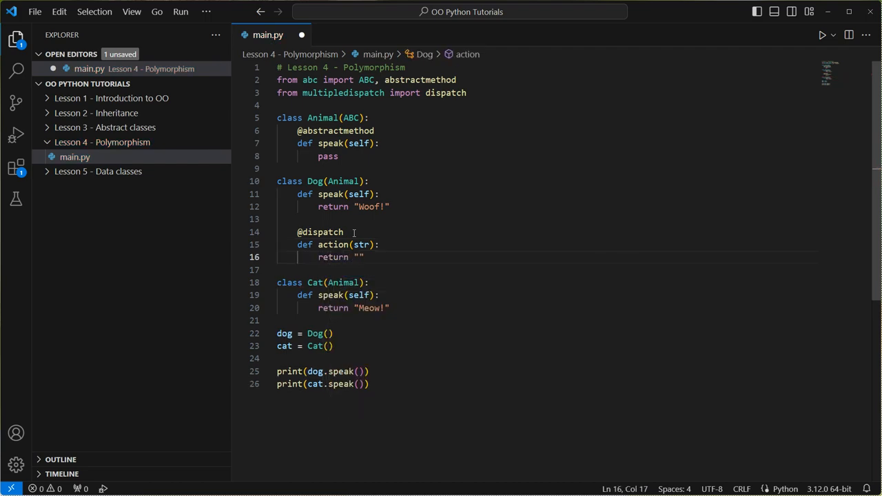
text(f)
click(547, 232)
text((str)
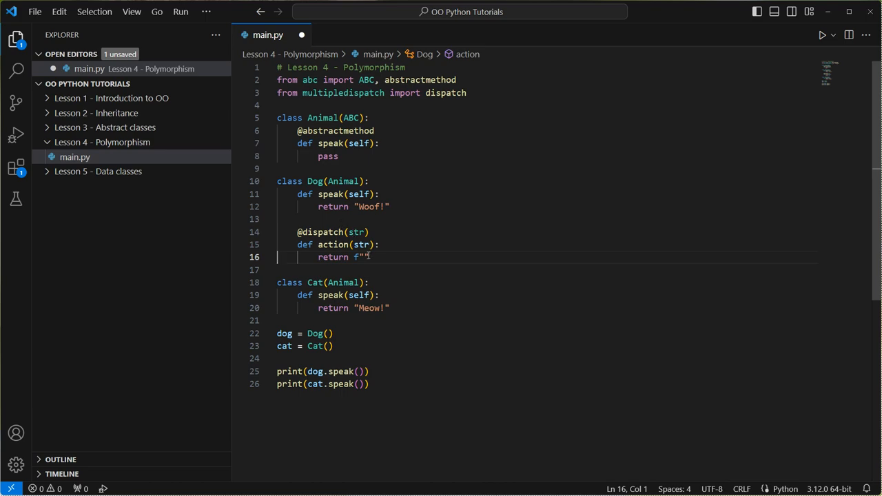
text(self,)
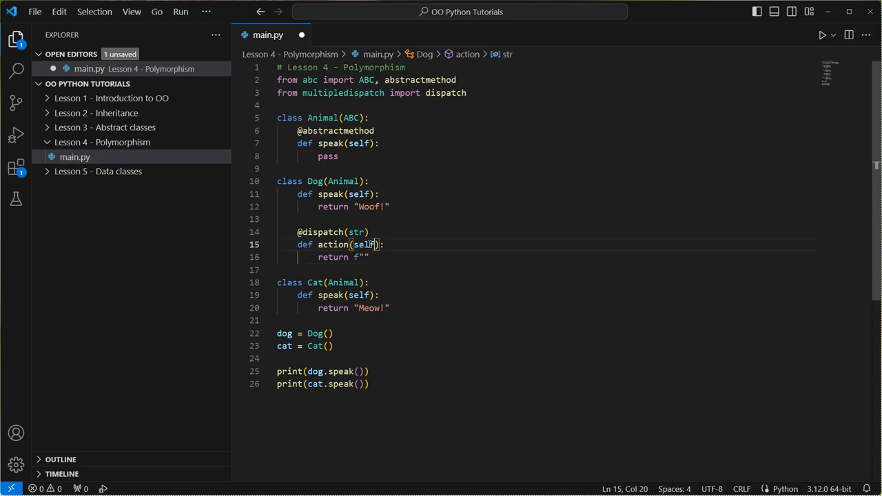
text(, "")
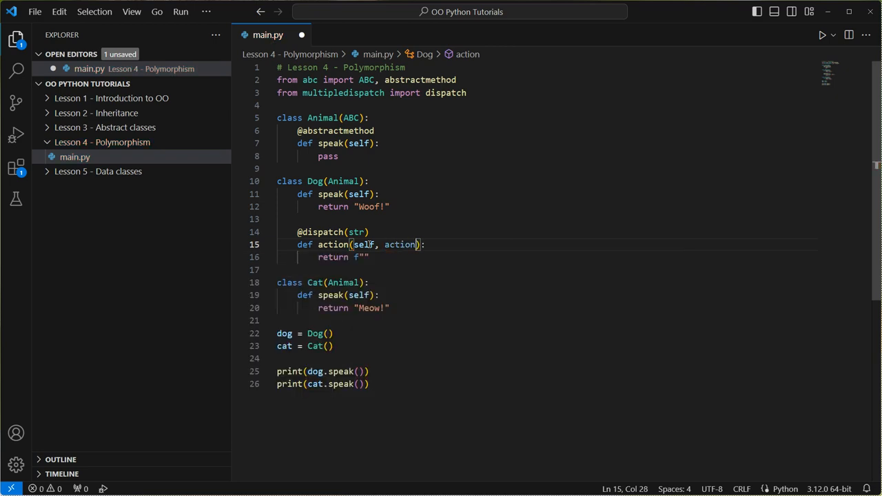
key(Backspace)
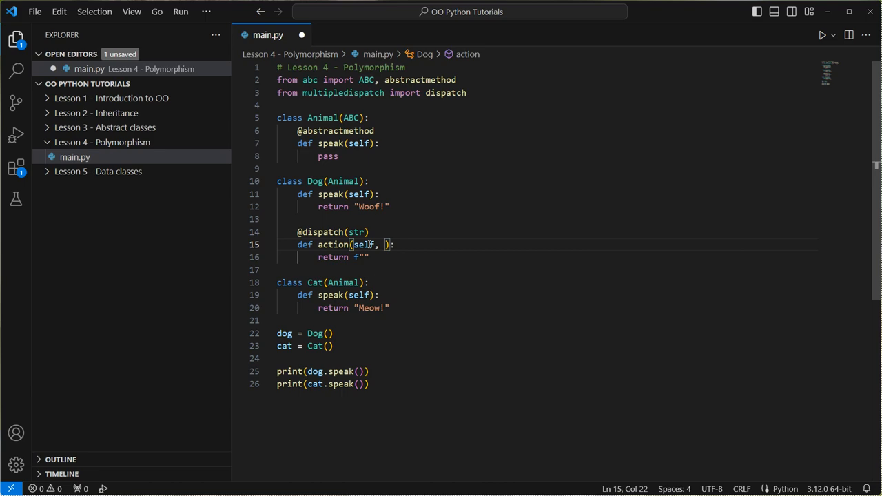
text(behaviour)
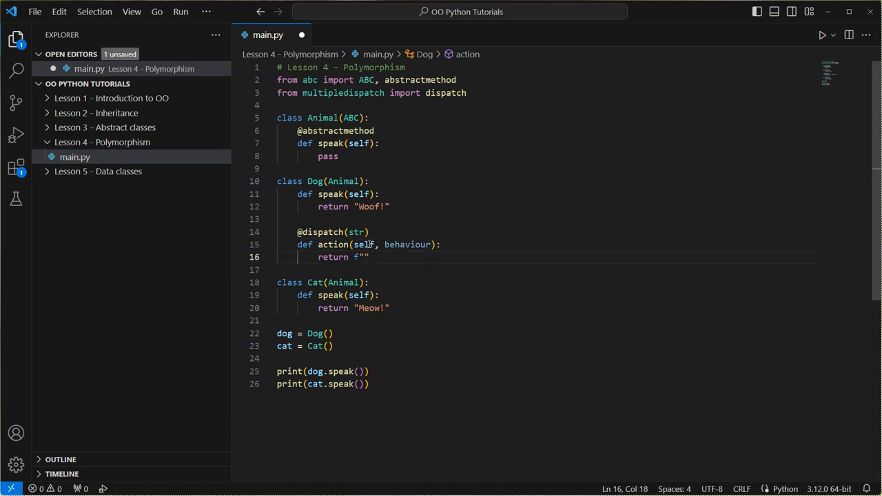
Complete the return value as f"The dog has just {behaviour}."
text(The)
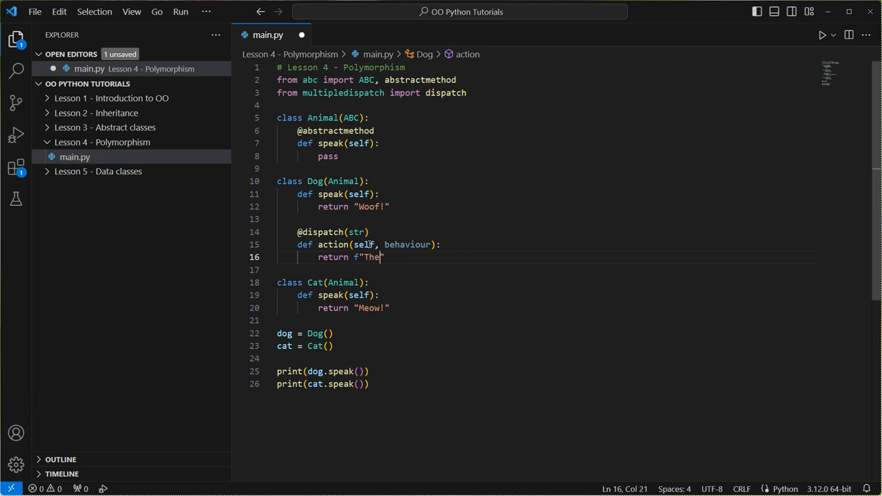
text(" ")
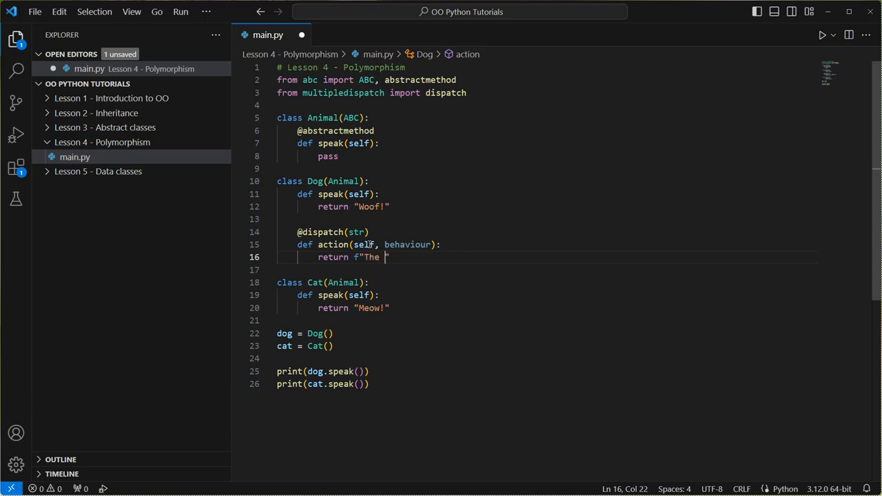
text(dog has just)
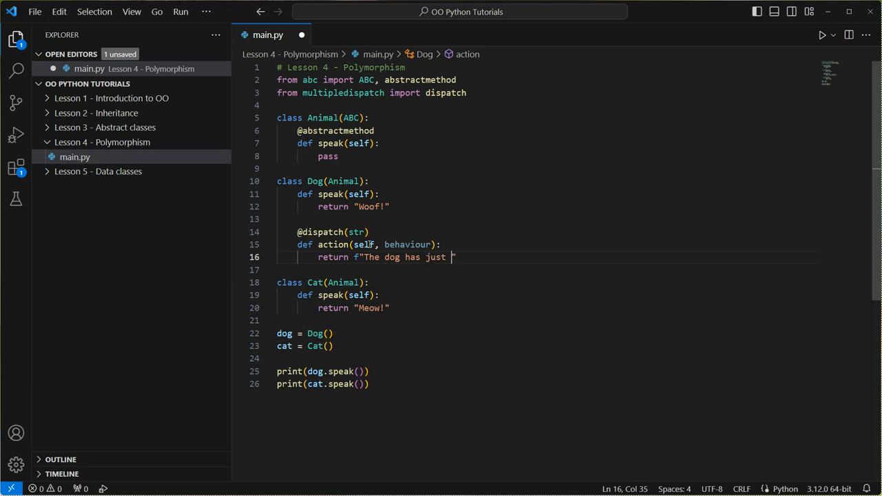
text({behaviour})
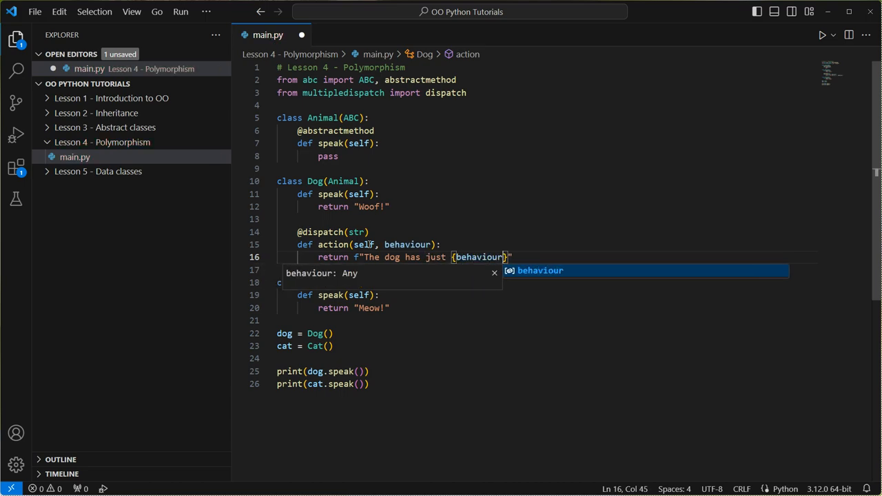
text(.")
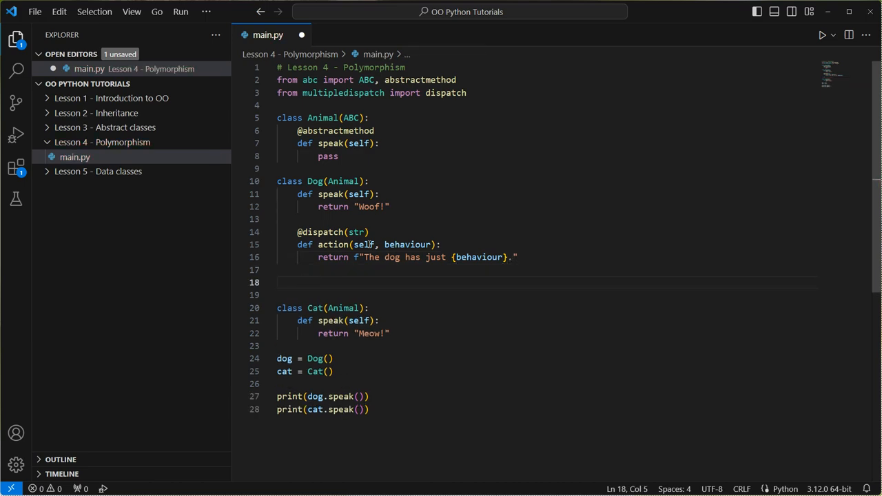
text(@di)
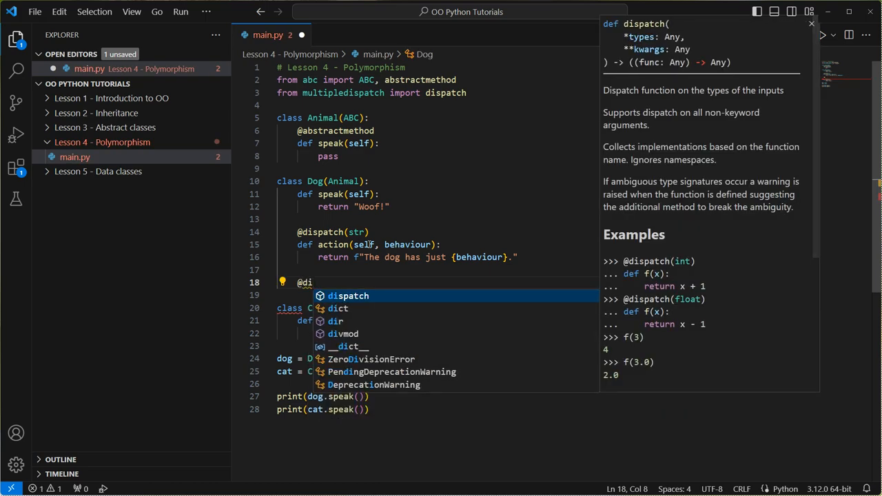
text(spat)
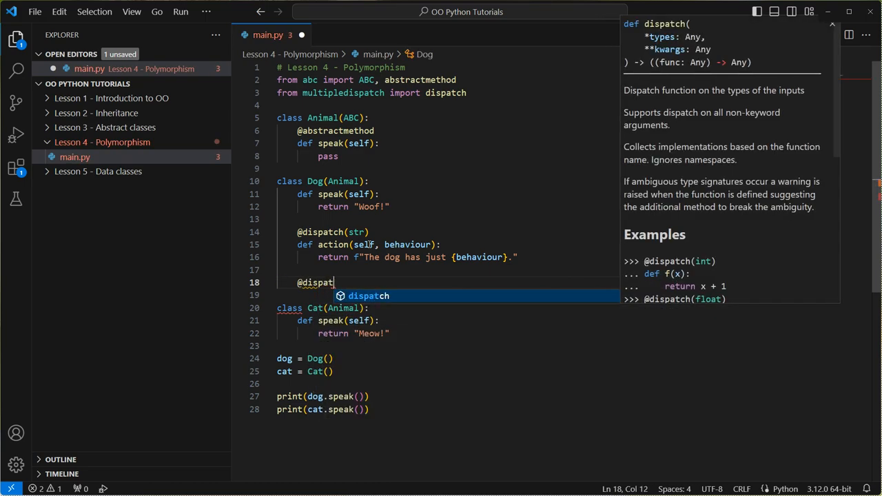
text(ch(str, str):)
text(d)
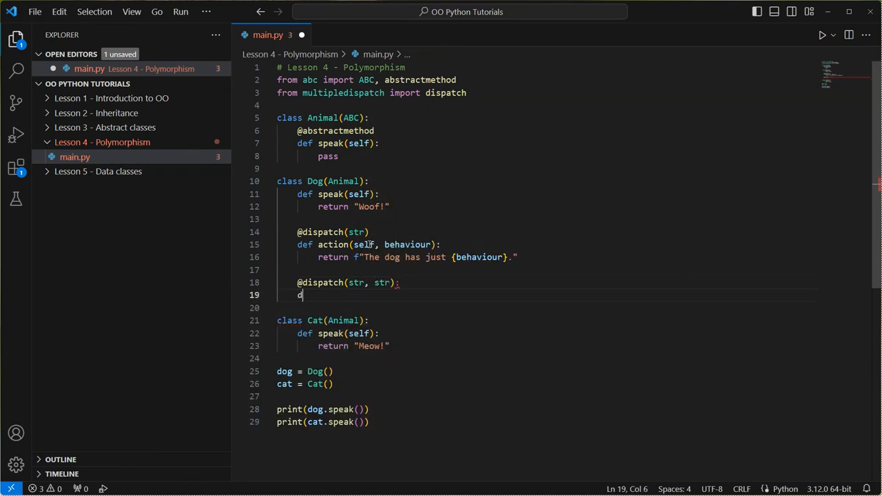
text(ef action()
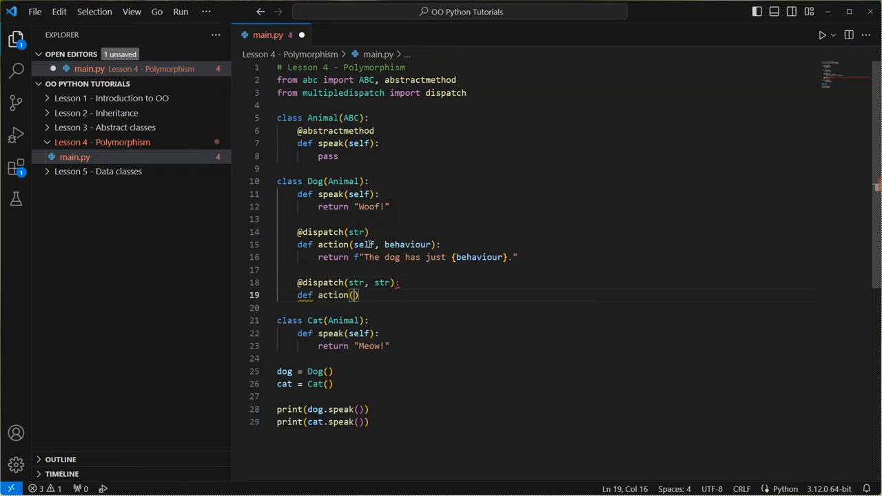
text(self, h)
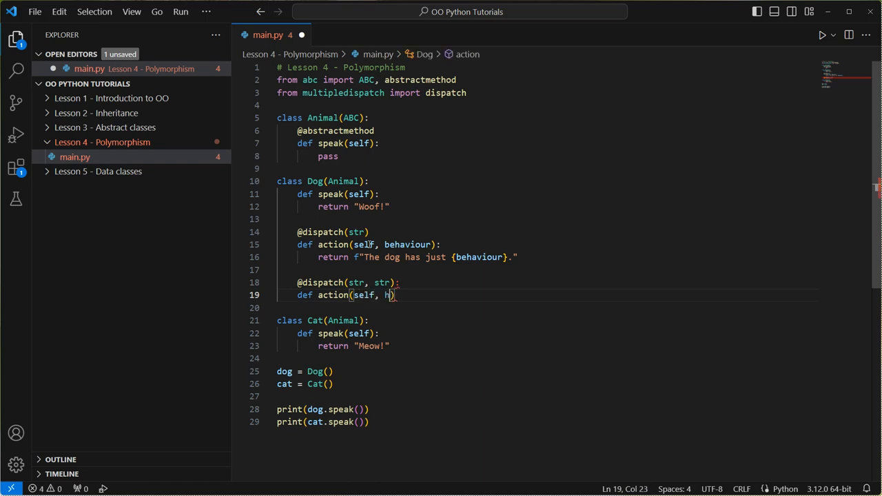
text(ehaviour,)
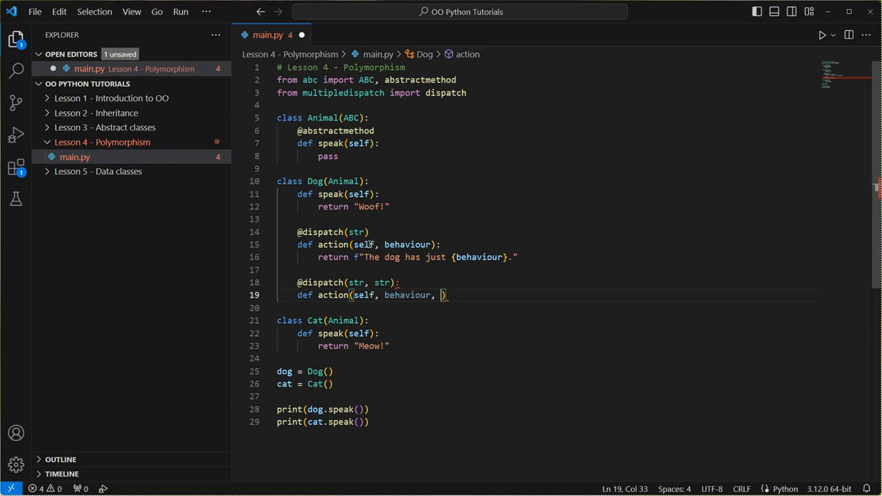
text(the_Act)
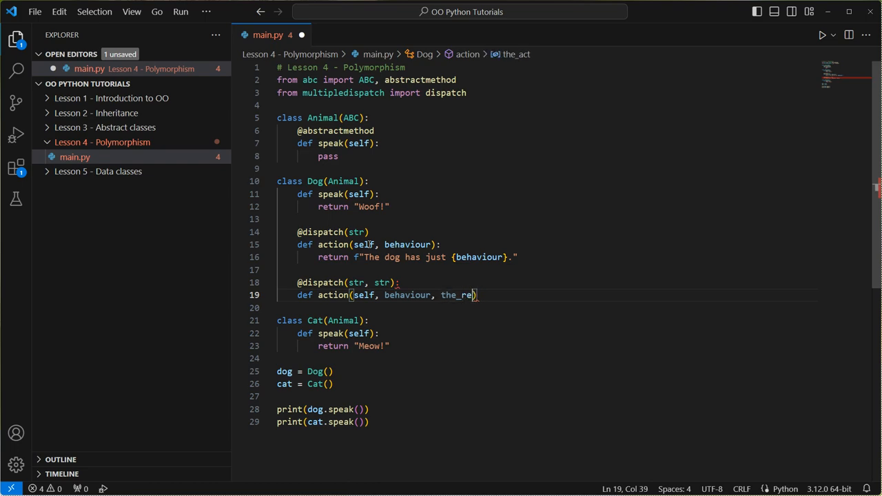
text(sult)
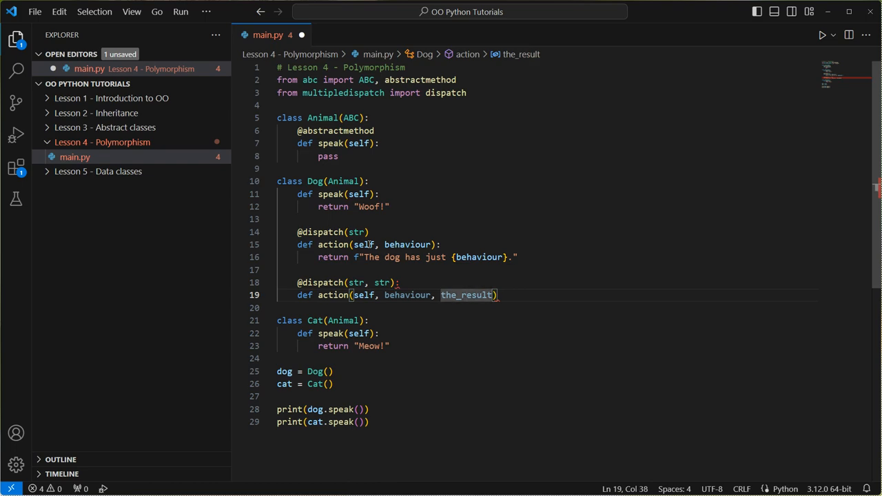
text(:)
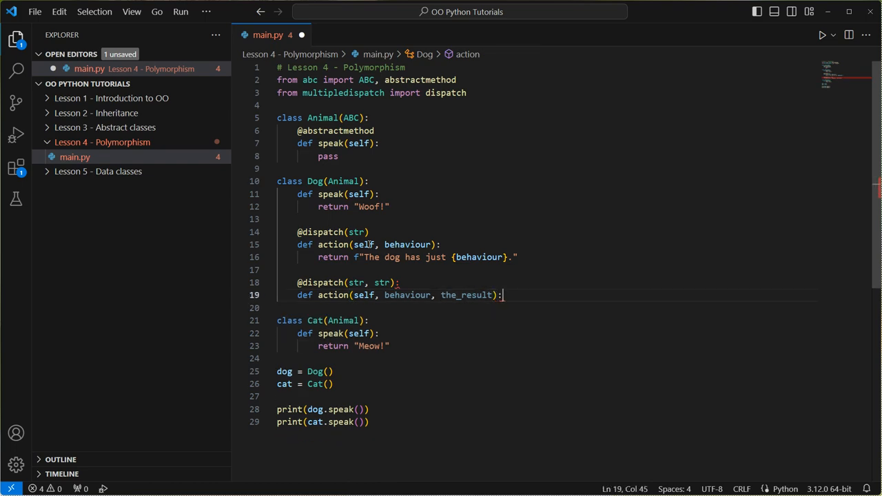
Return f"The dog has just {behaviour} and the outcome is {the_result}!" and fold the Cat class
text(return f"The ")
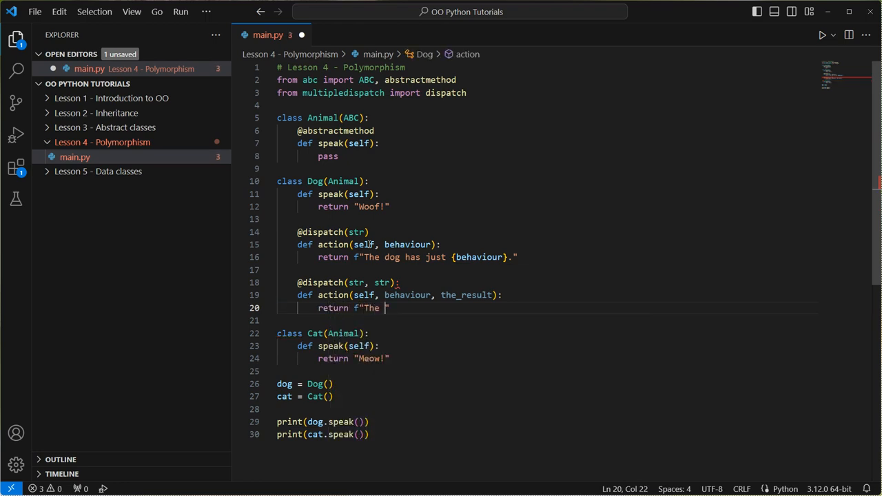
text(dog has just {behaviour} and the)
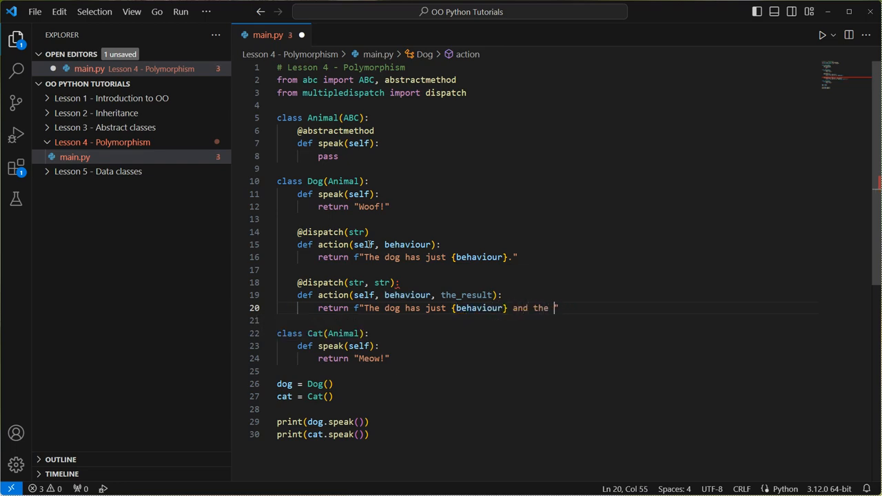
text(outcome is)
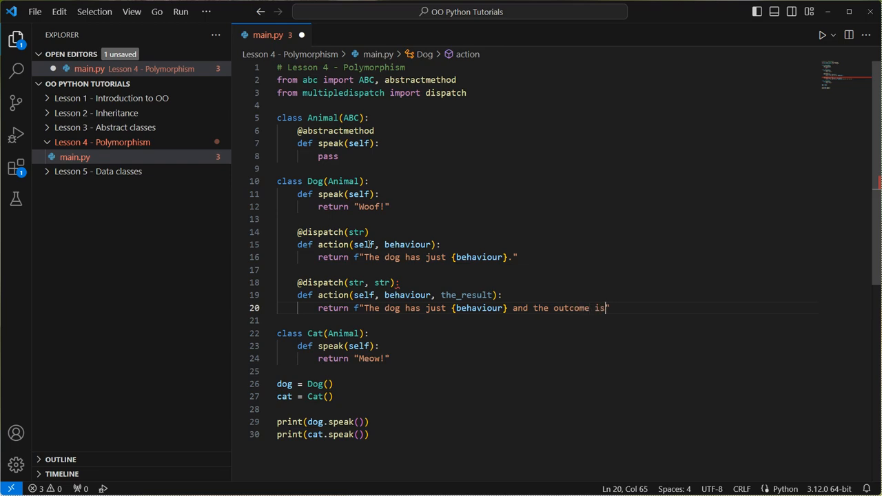
text({the_resuo})
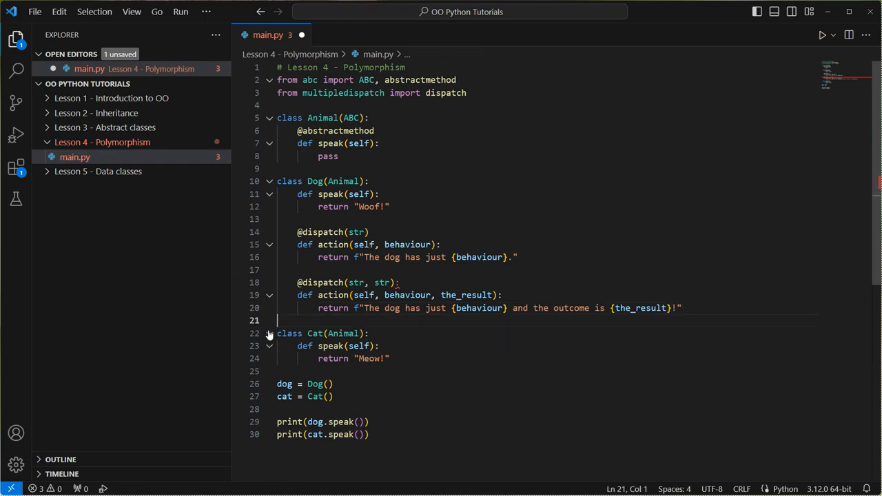
click(268, 333)
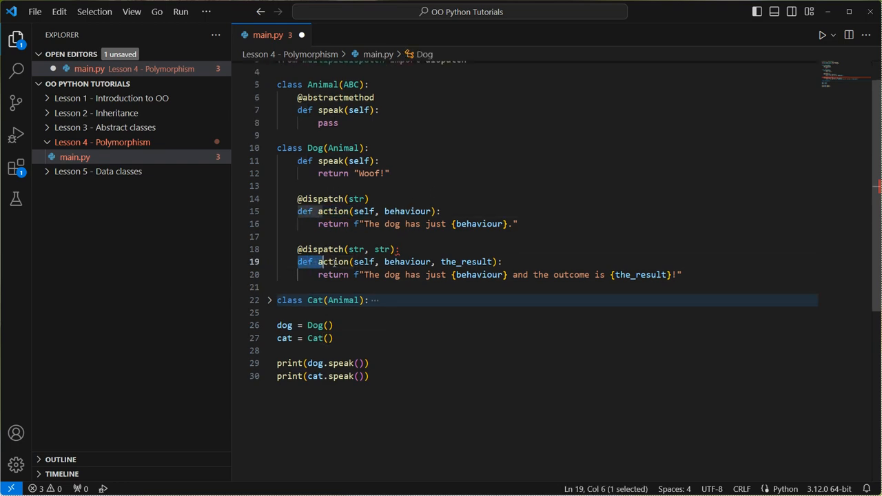
Add print(dog.action("barked")) on a new line below the speak prints
click(370, 375)
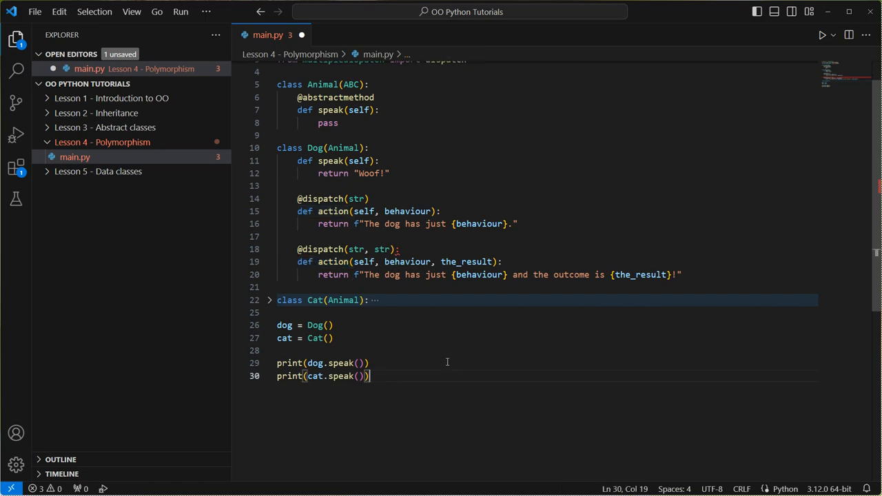
key(Enter)
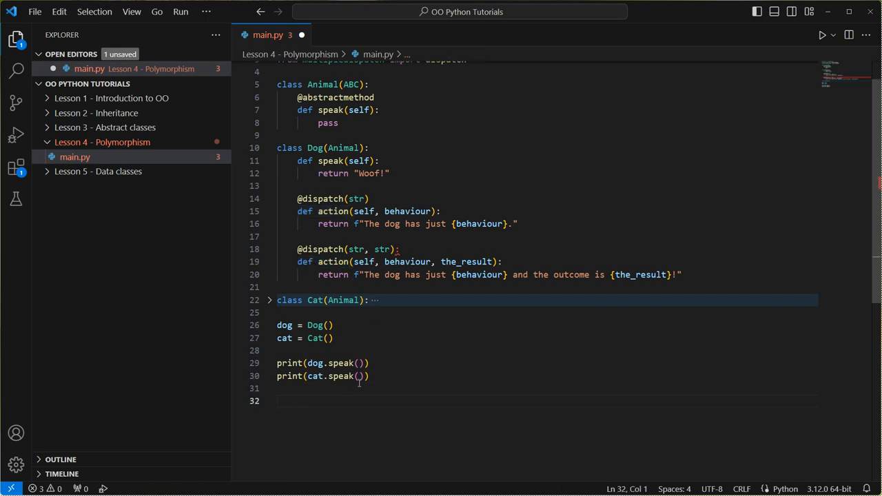
text(print()
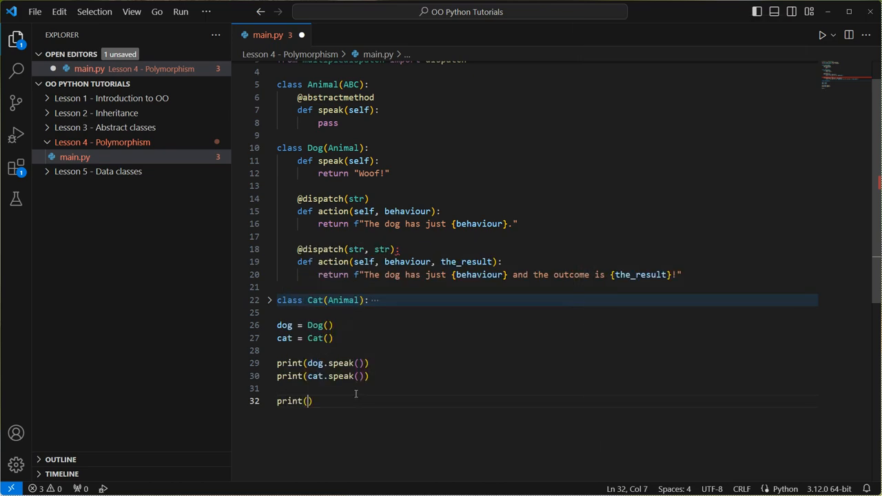
text(dog)
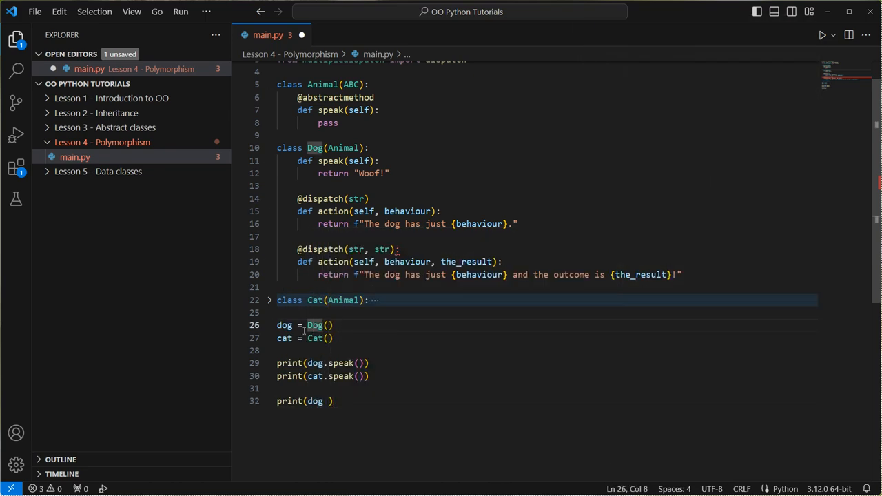
text(.action)
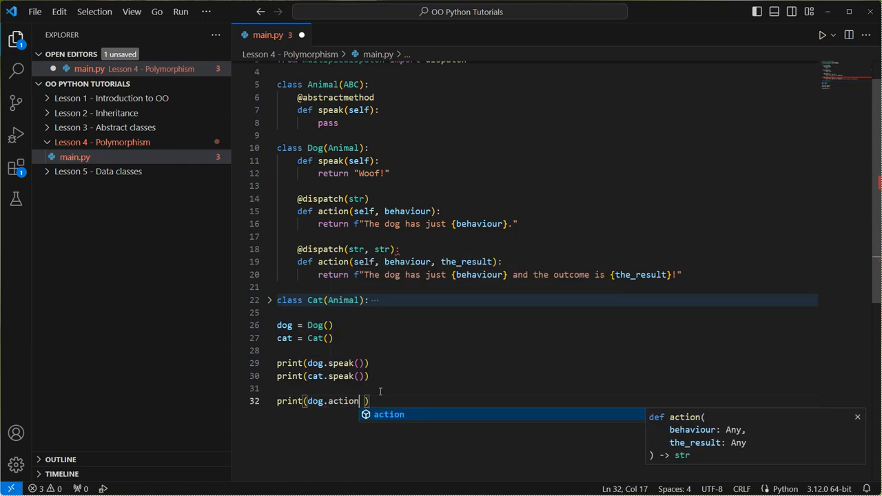
text(()
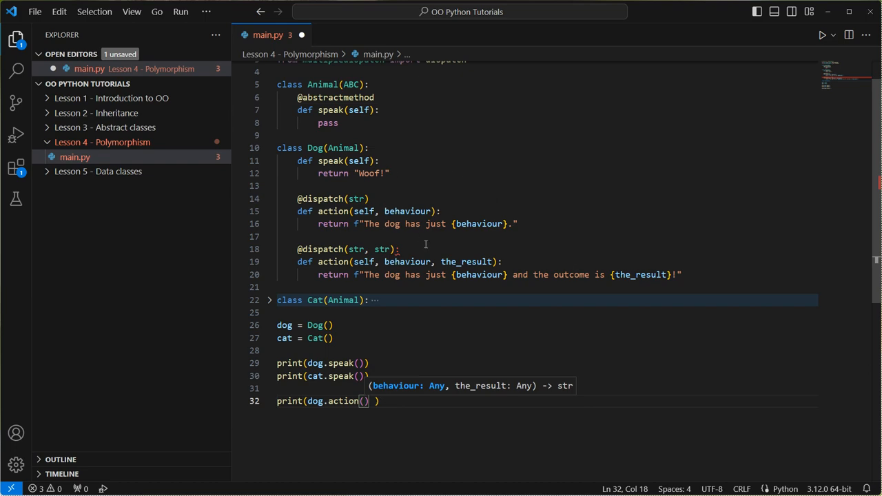
text("barked)
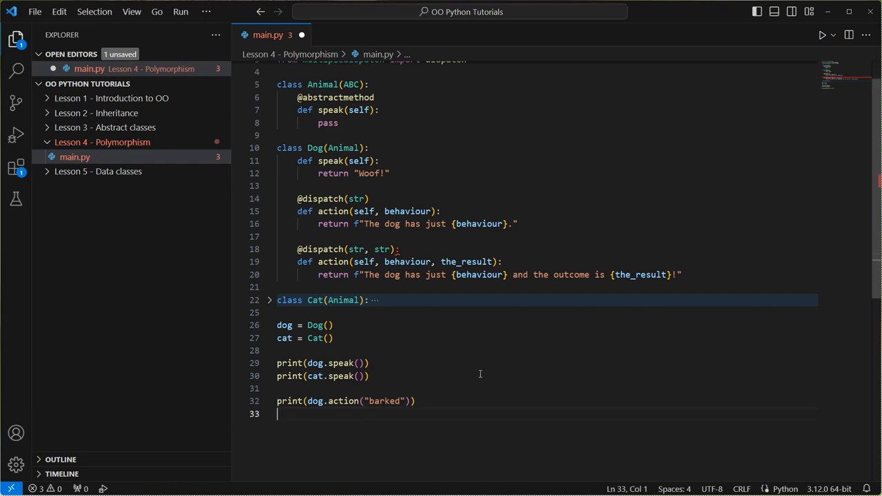
Add a second print(dog.action("eaten the slippers", "a...")) call starting its outcome argument
text(print(dog.action("scratched the ")
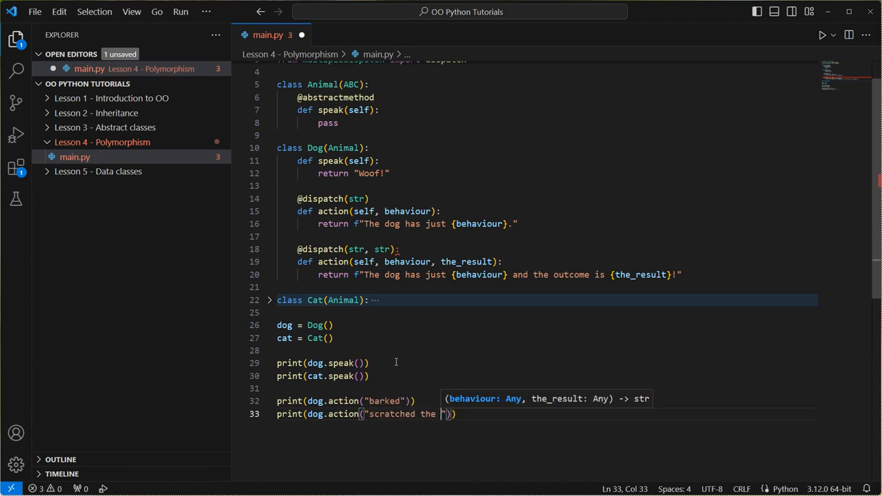
text(floor)
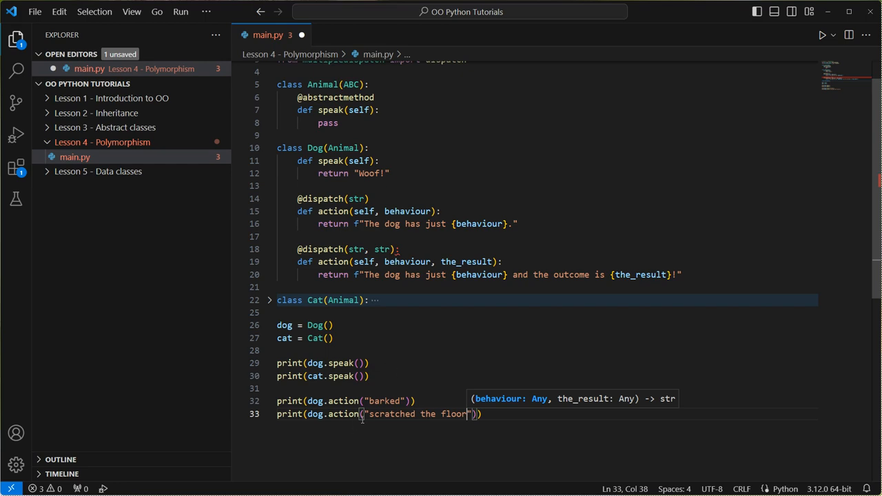
text(eat sl)
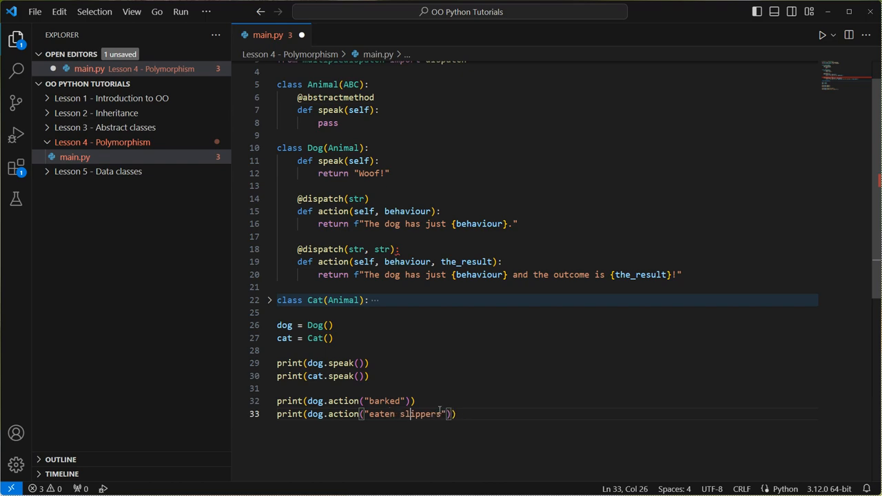
text(the)
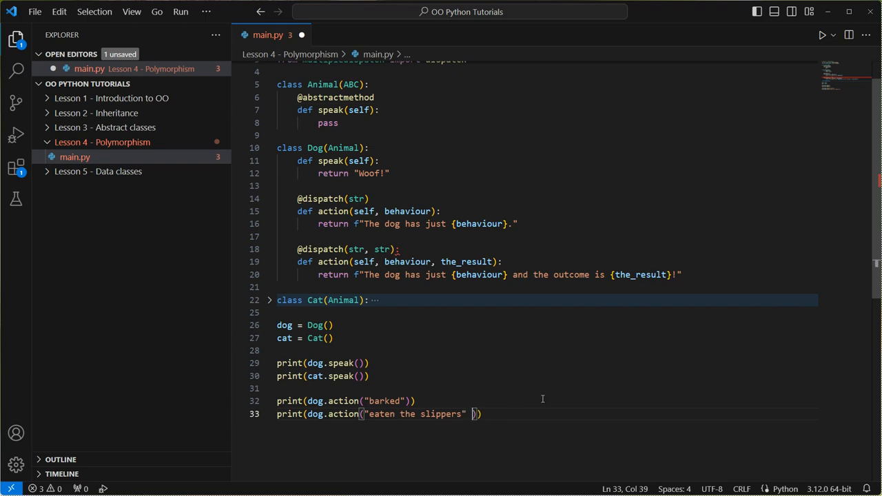
text(, "an unhappy owner")
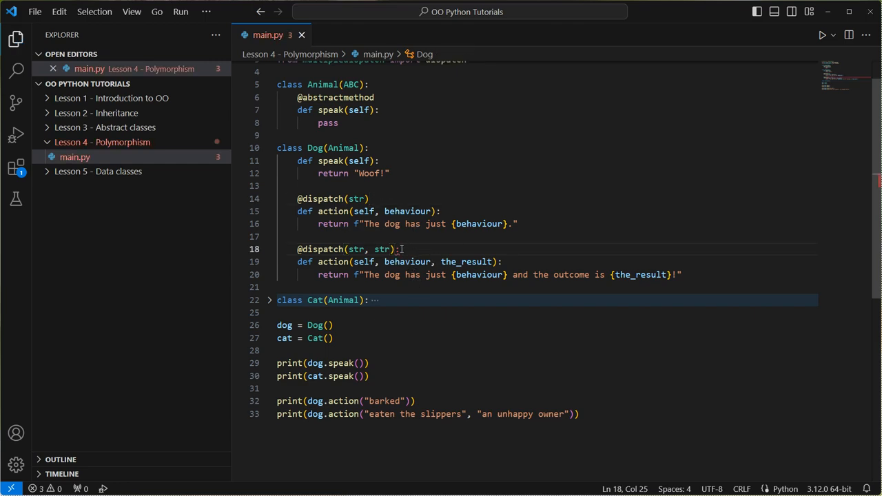
key(Backspace)
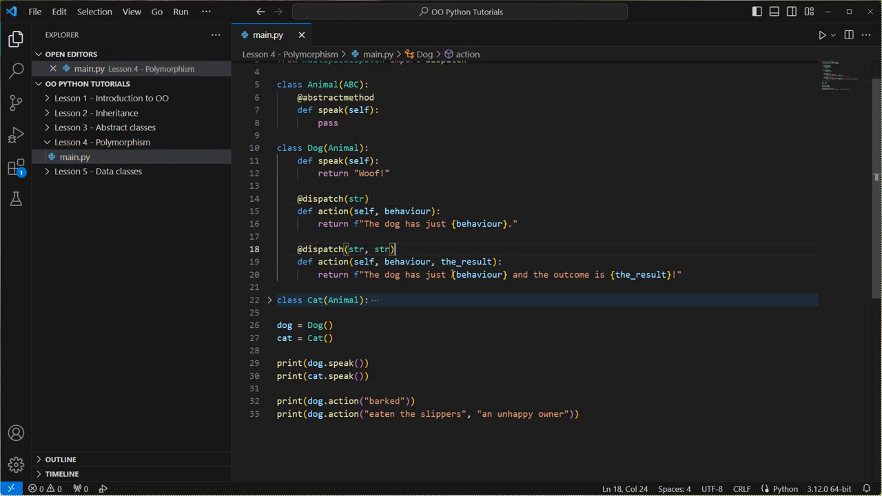
click(823, 35)
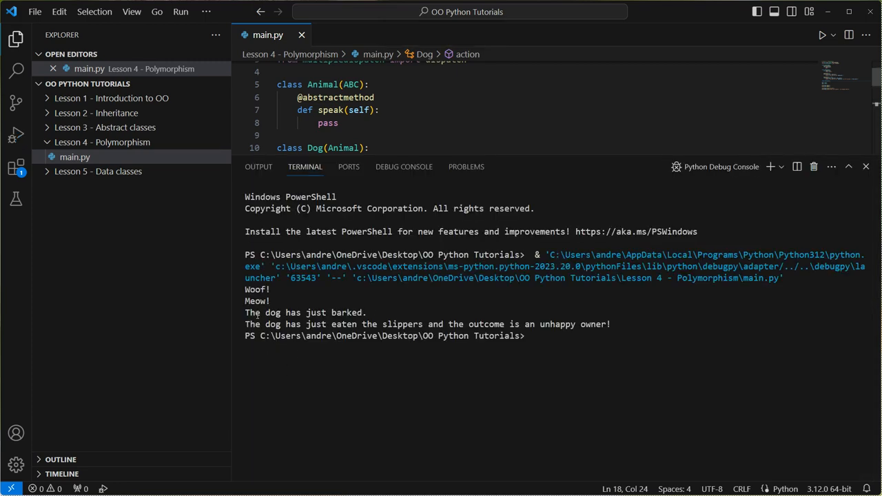
double_click(304, 311)
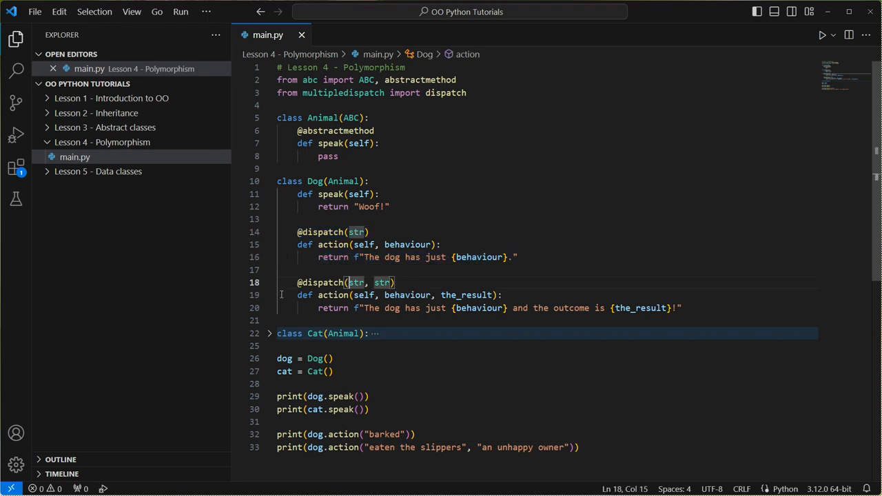
Unfold Cat and add def action(self, behaviour, the_result = None): to it
drag(297, 283, 396, 283)
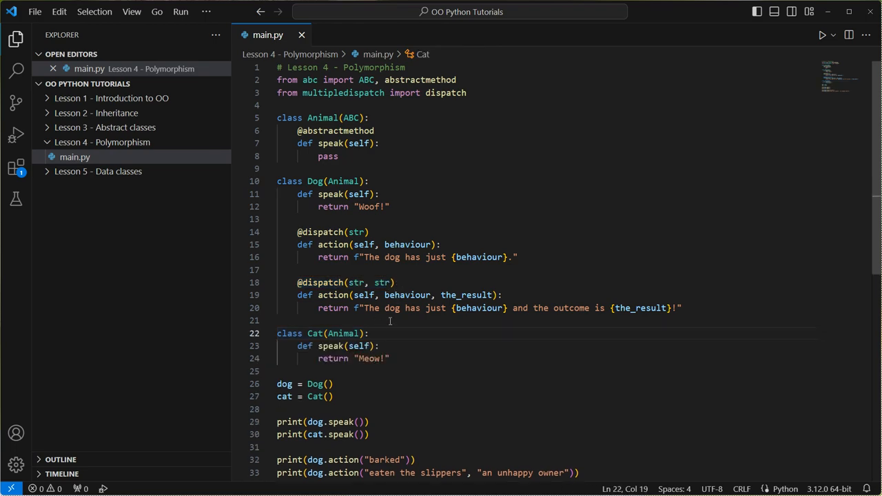
key(Enter)
text(def)
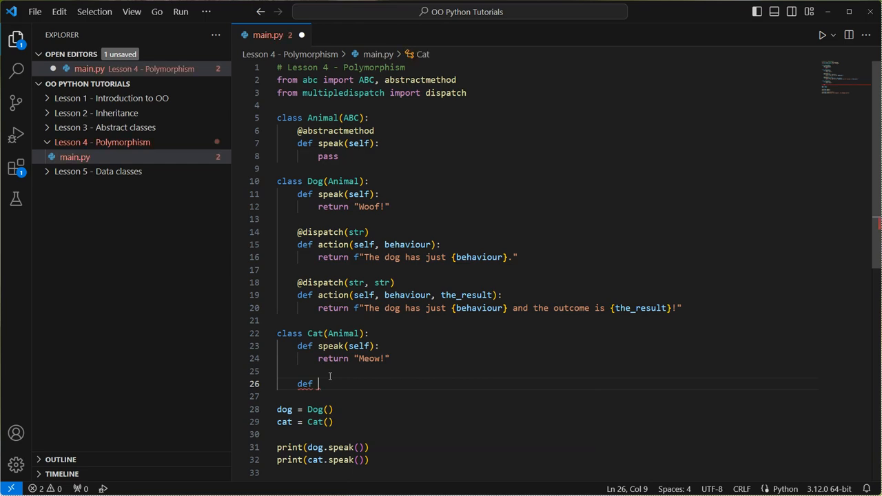
text(action)
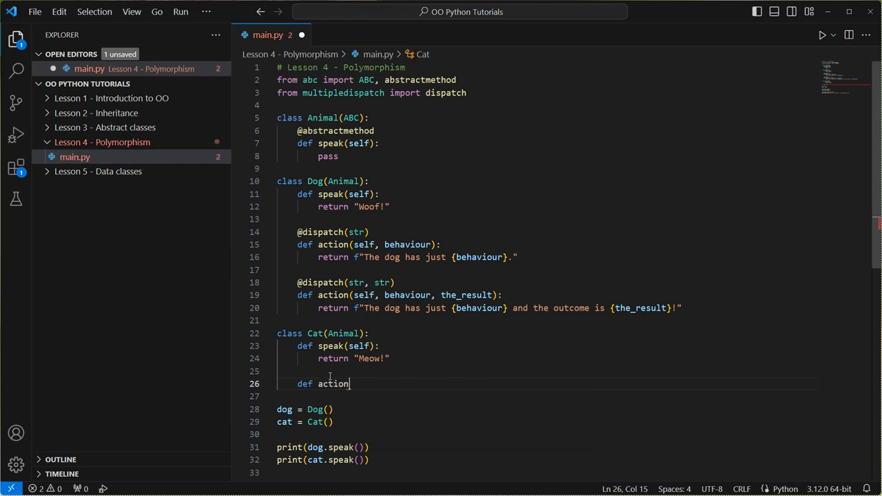
text((self))
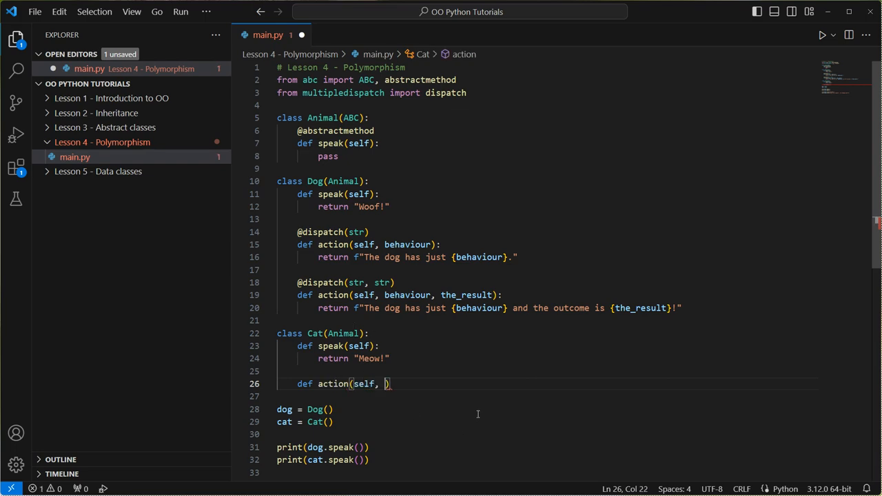
text(beha)
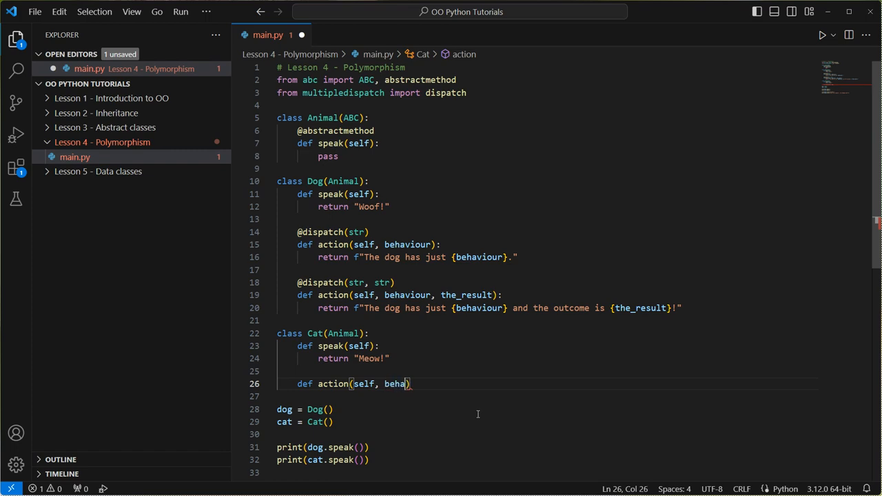
text(viour)
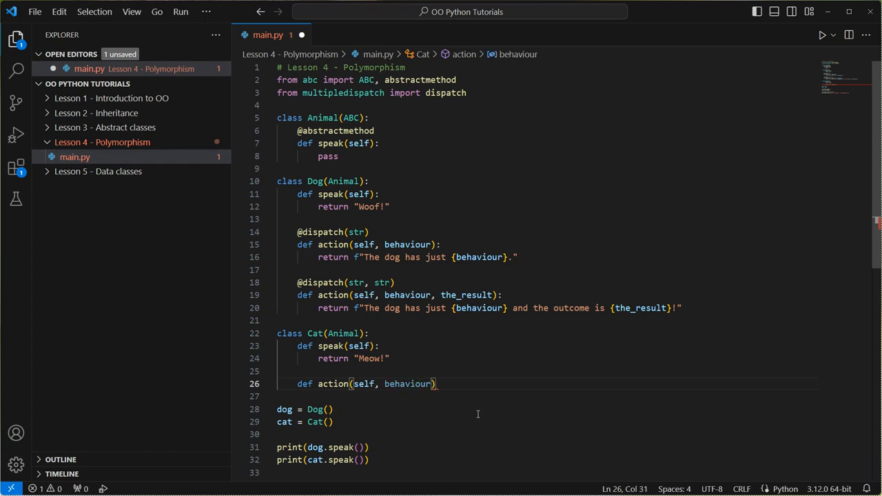
text(, the_result = None)
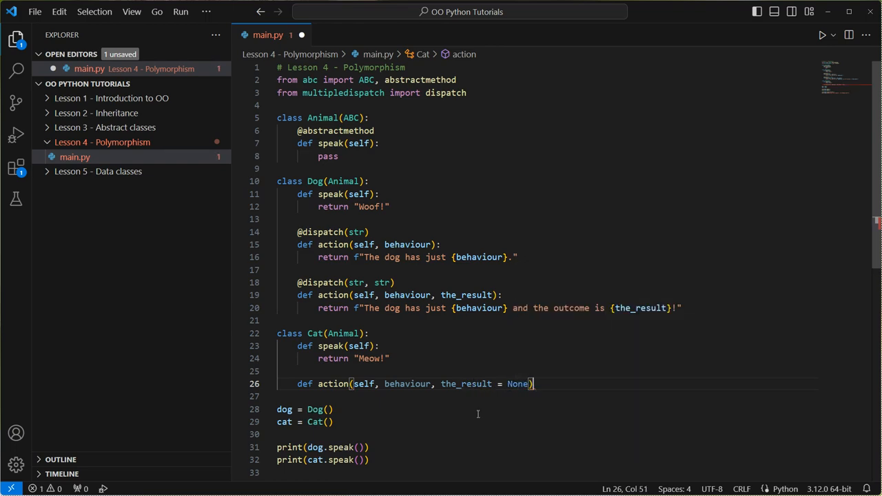
text(#)
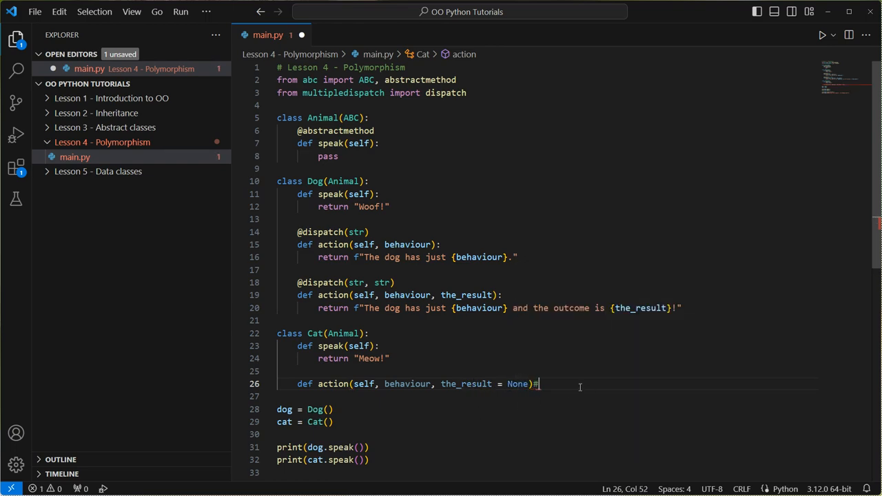
key(Enter)
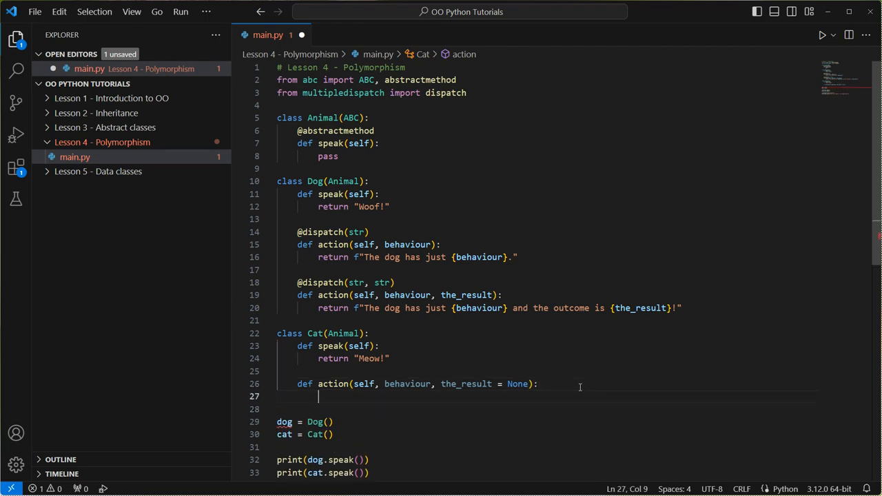
Write if the_result == None: return the short f-string, else: the outcome f-string, then select the dog print lines
text(if th)
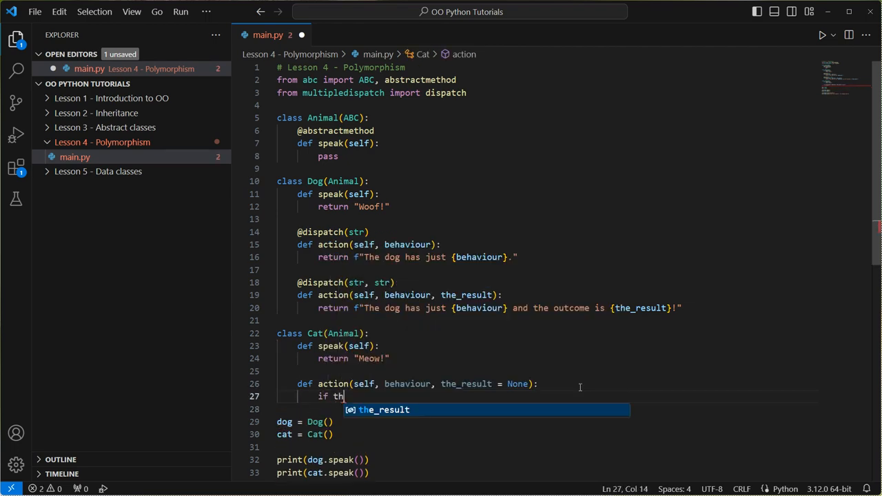
key(Tab)
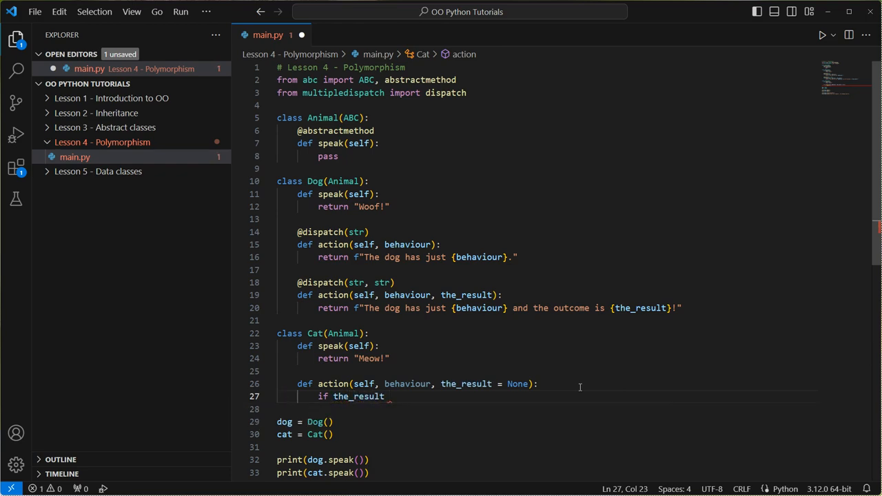
text(==)
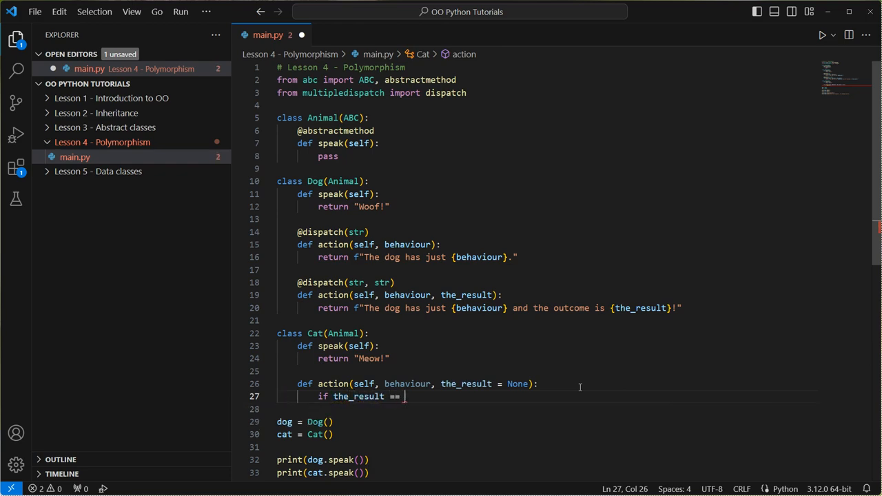
text(None:)
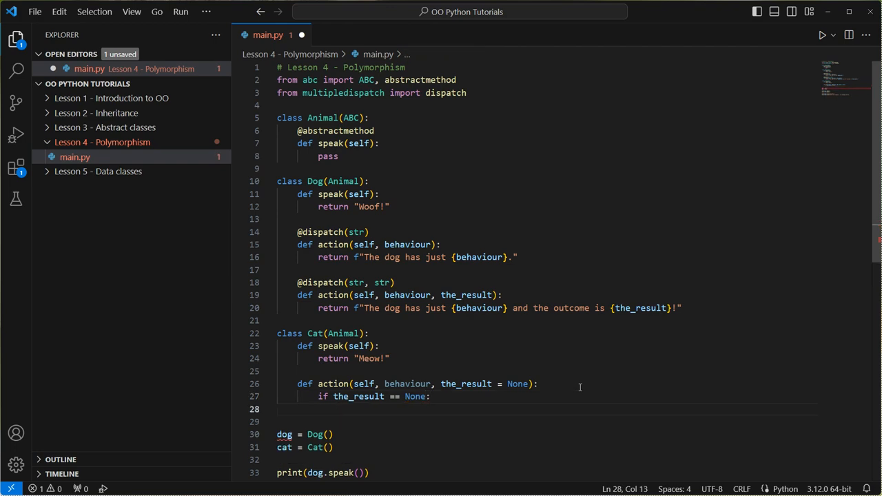
text(return)
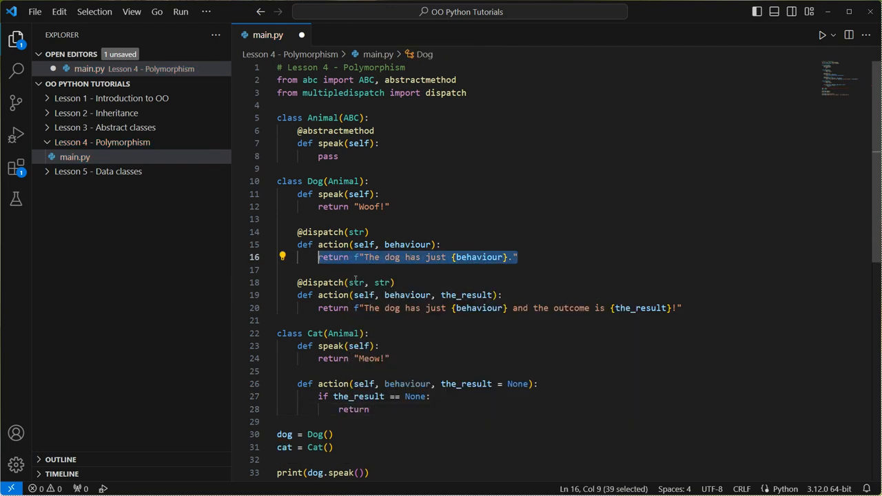
text(return f"The dog has just {behaviour}.")
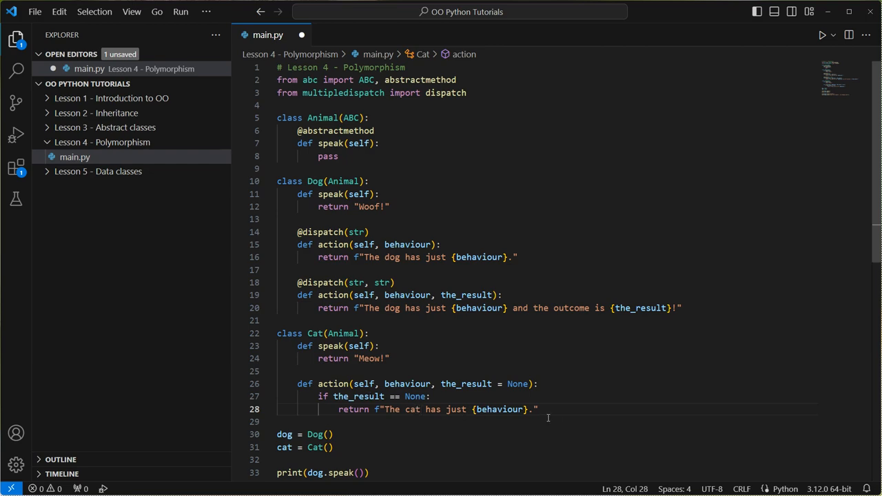
key(Enter)
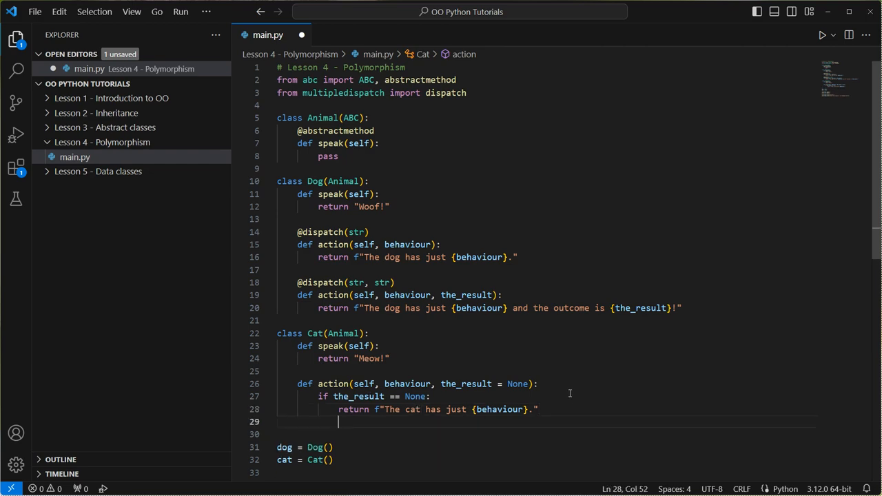
text(else:)
text(return f"The cat has just {behaviour} and the outcome is {the_result}!")
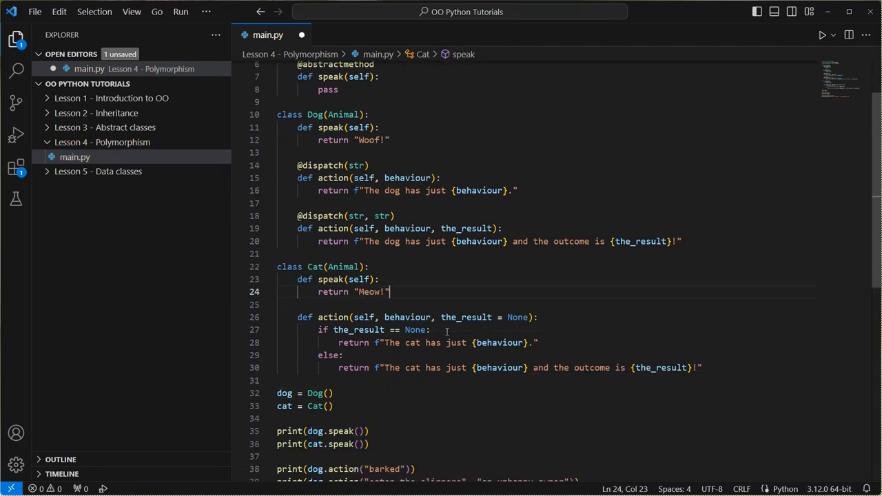
mouse_move(507, 326)
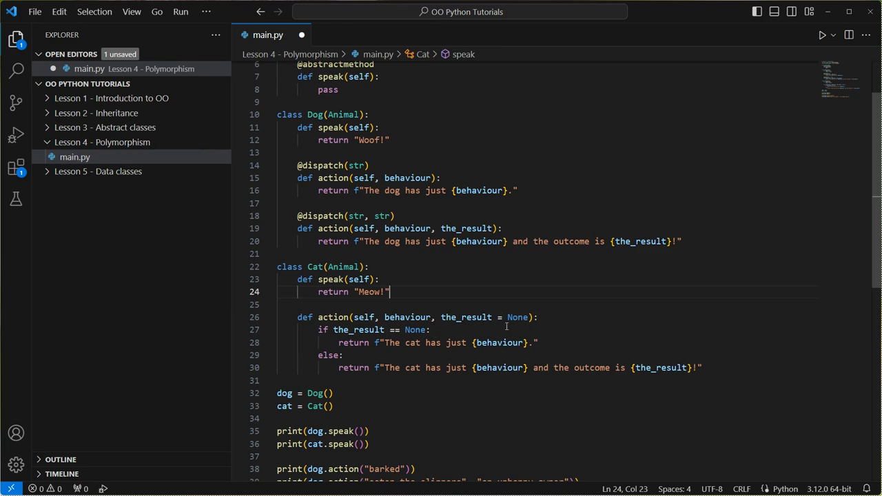
drag(372, 215, 683, 241)
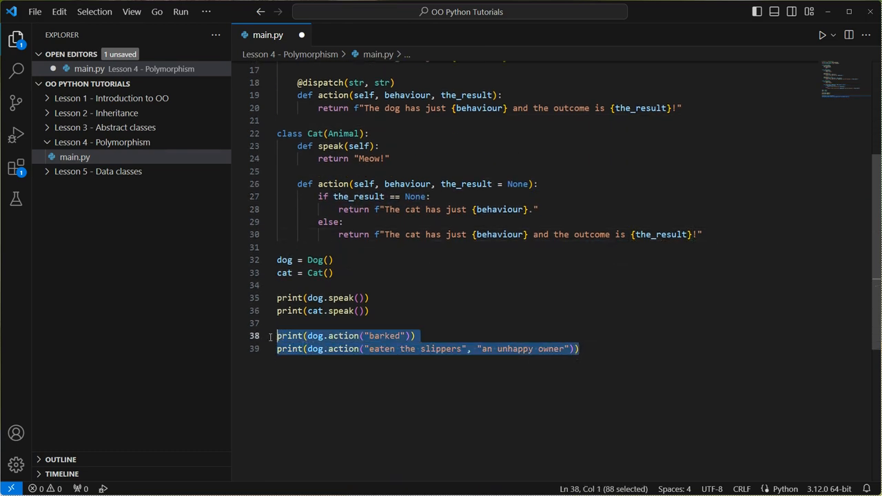
Paste the print lines as cat.action("meowed") and cat.action("scratched the sofa", ...) with a new "a poor..." outcome
click(579, 349)
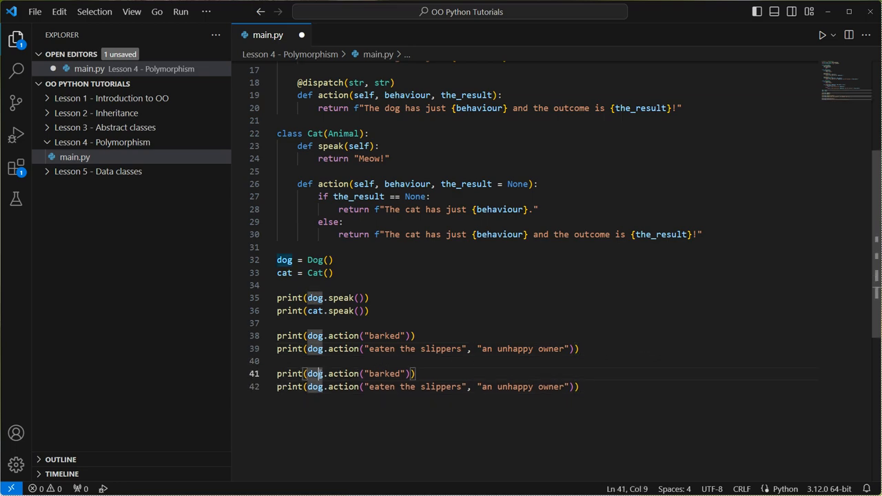
text(cat)
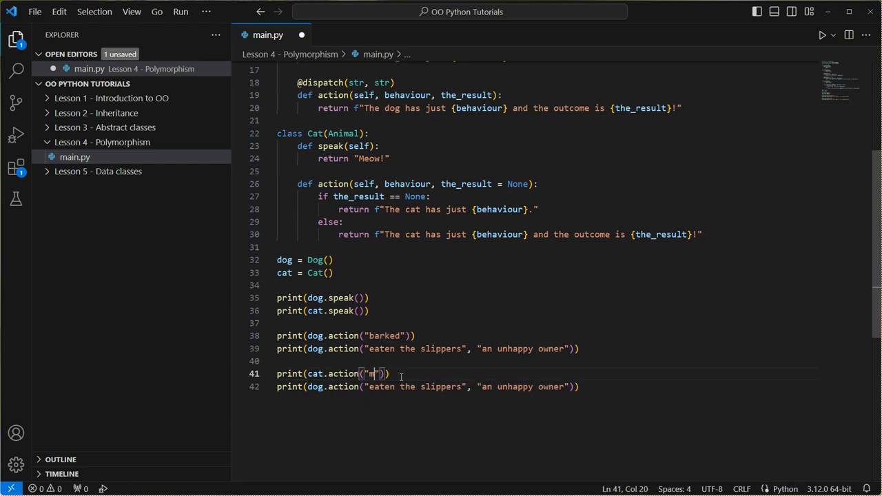
text(eowed)
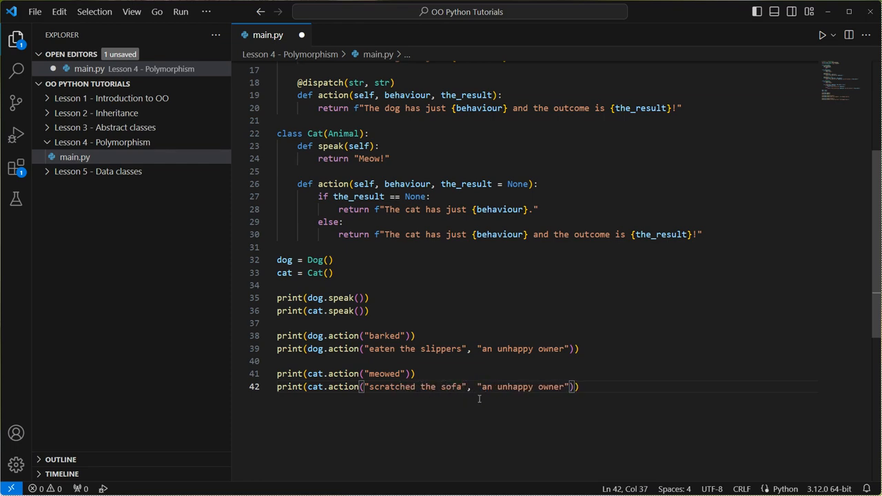
drag(485, 386, 562, 385)
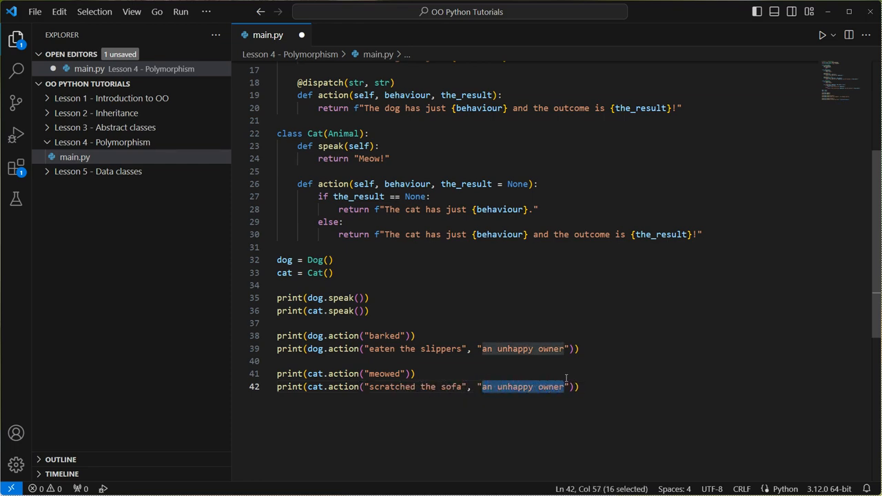
text(a poor)
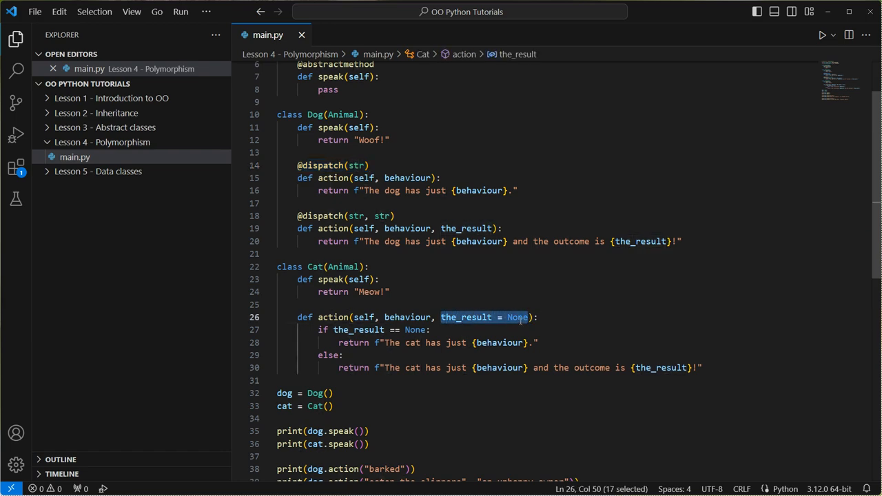
mouse_move(528, 414)
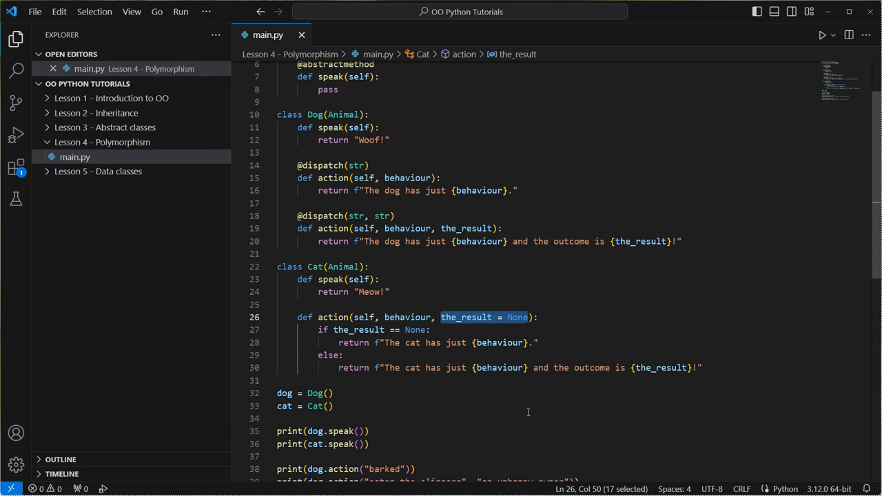
mouse_move(408, 411)
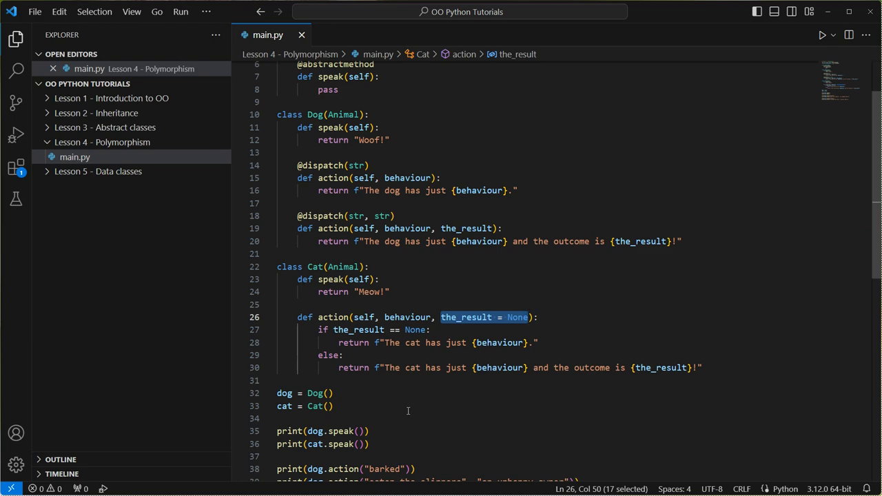